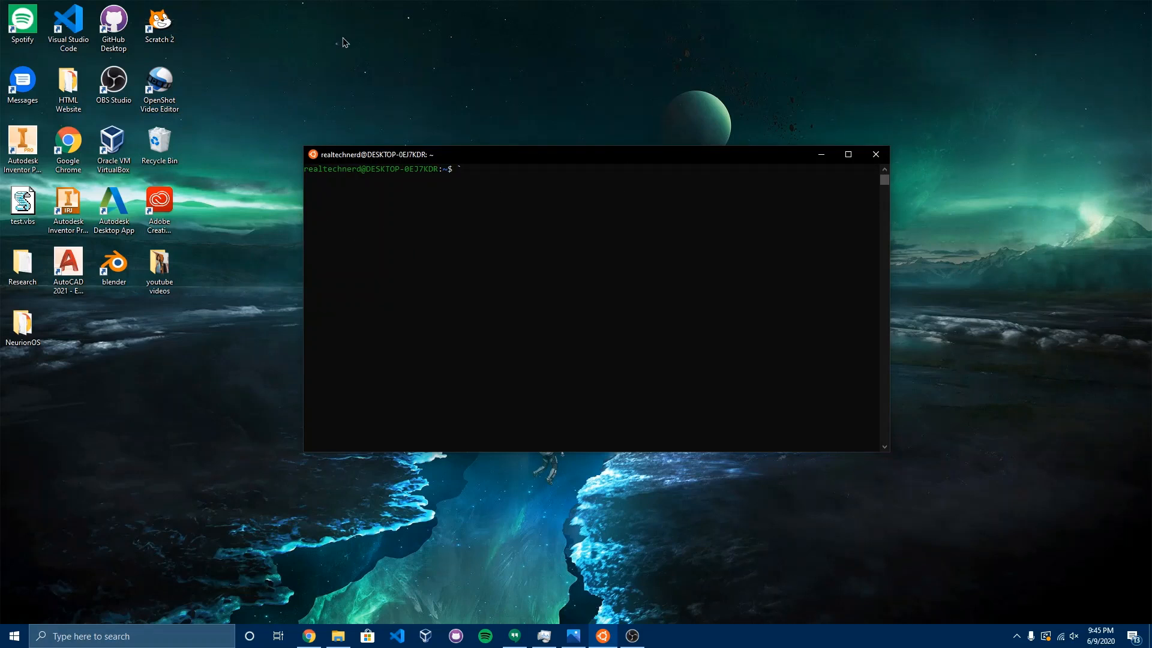
pyautogui.moveTo(275, 203)
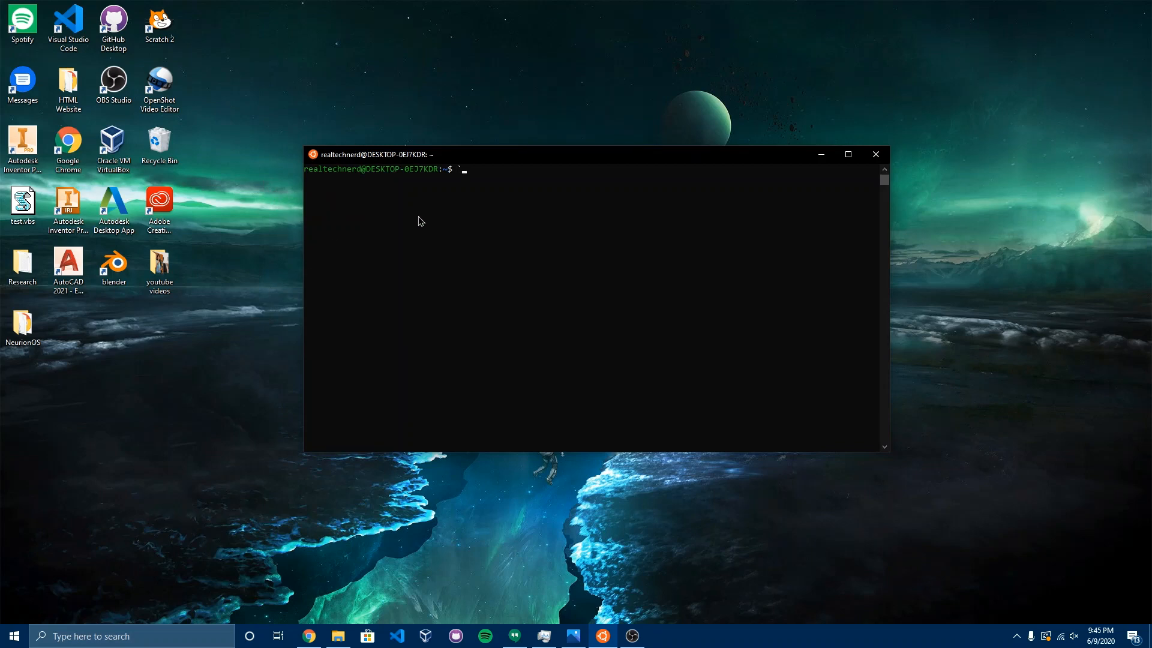
# Close the Ubuntu WSL terminal window, returning to the desktop.
pyautogui.click(875, 154)
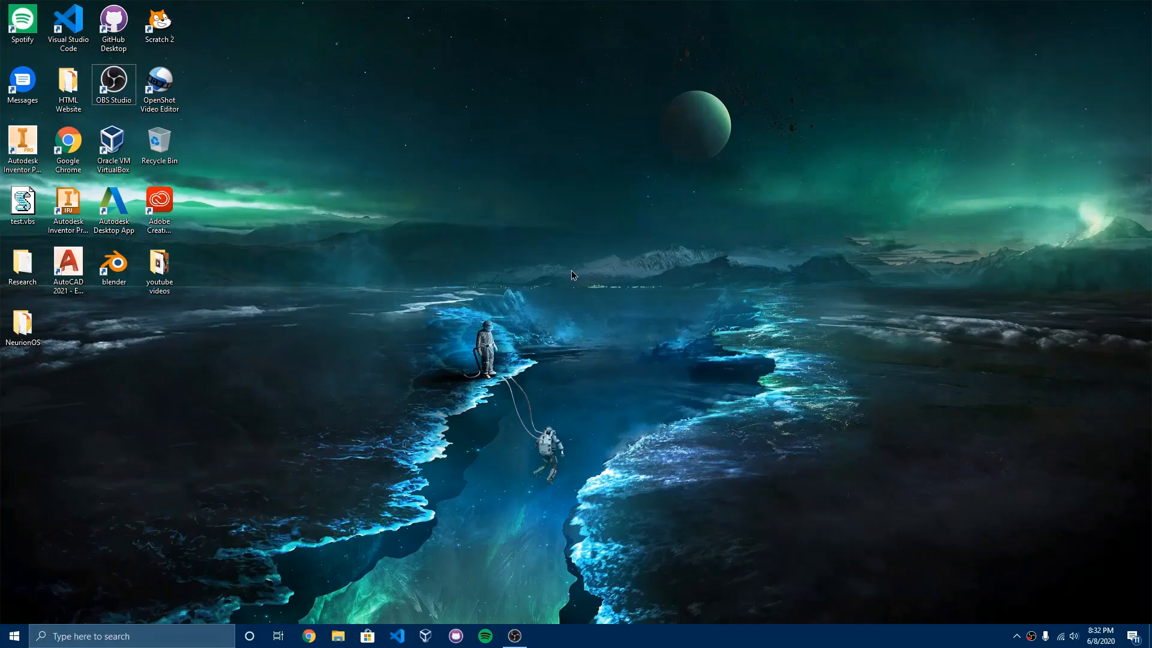
pyautogui.moveTo(519, 368)
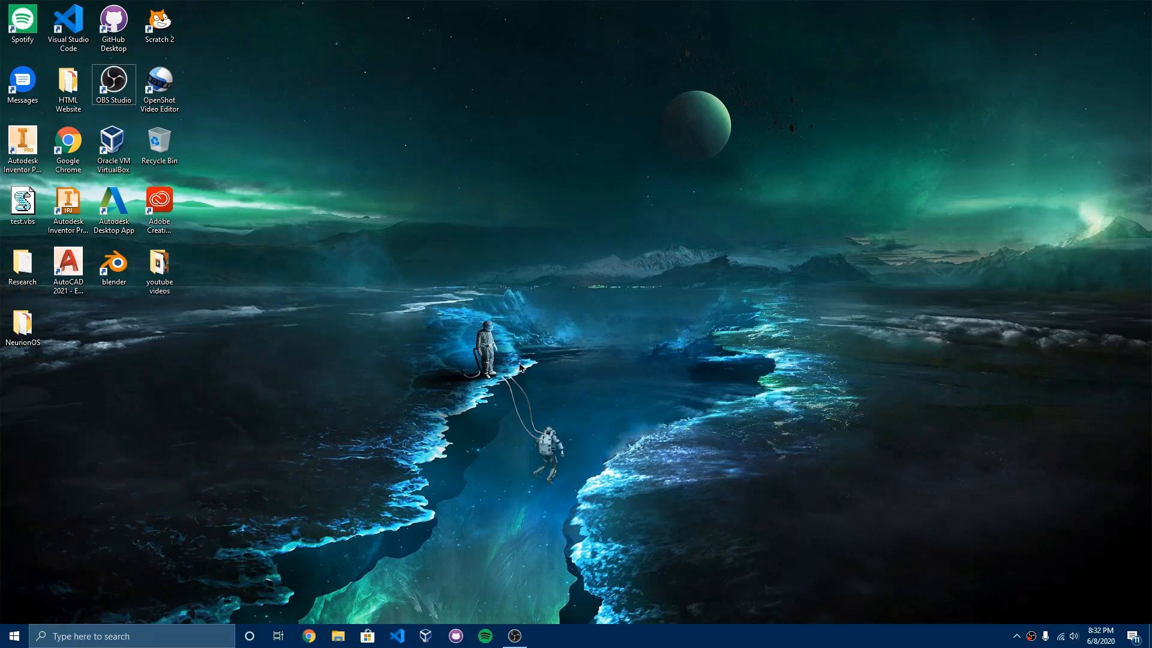
pyautogui.moveTo(528, 386)
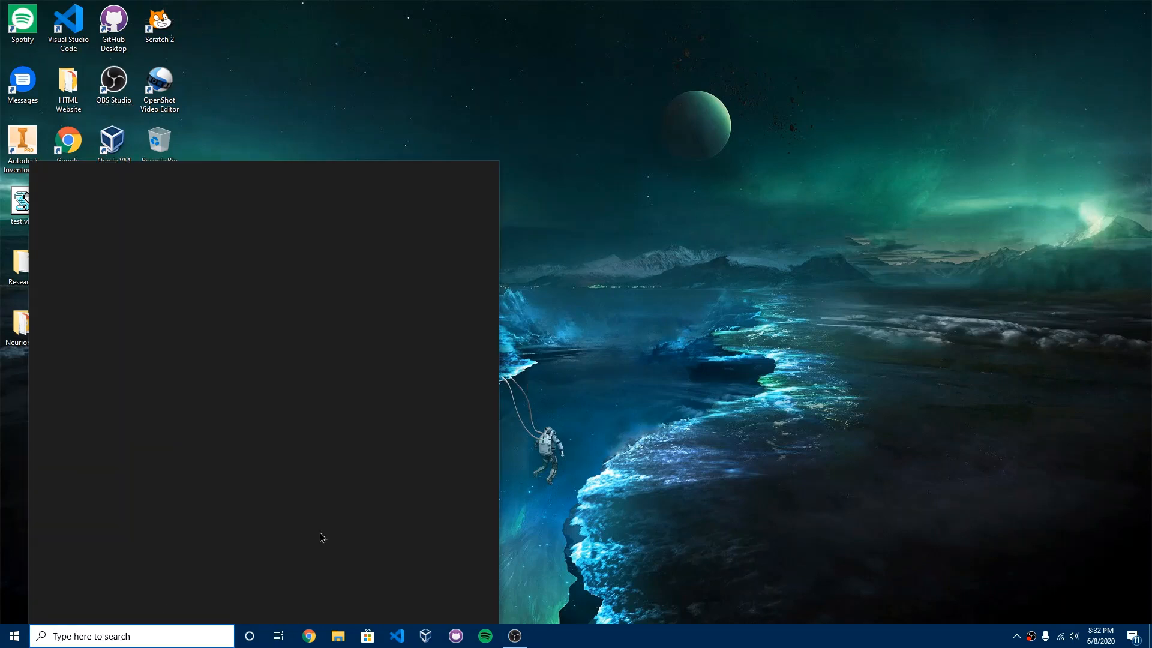
# Search Start for 'Turn Windows features on or off' to find the Control Panel item.
pyautogui.write('Turnm')
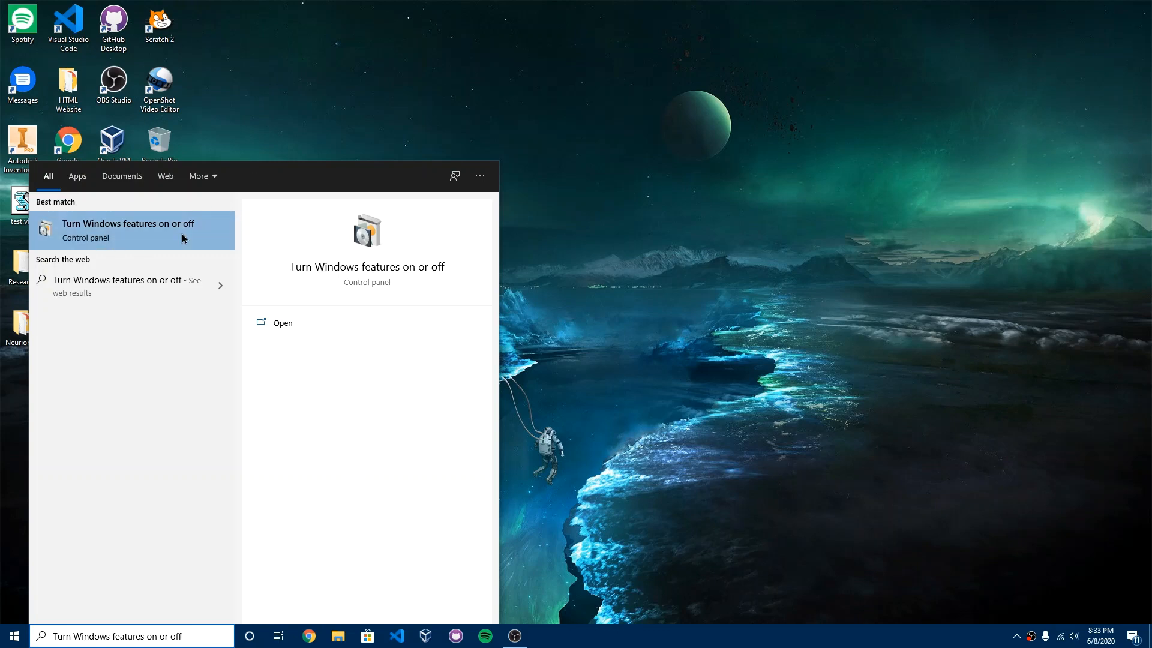
pyautogui.moveTo(136, 232)
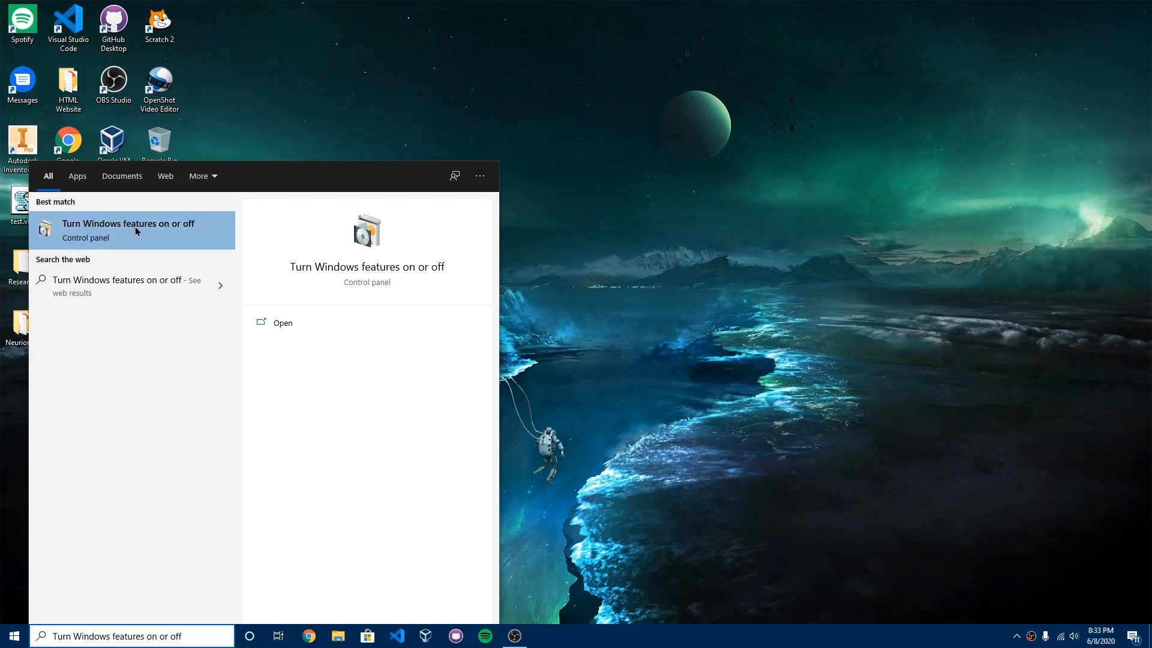
# Enable Windows Subsystem for Linux in the Windows Features list and apply with OK.
pyautogui.click(124, 229)
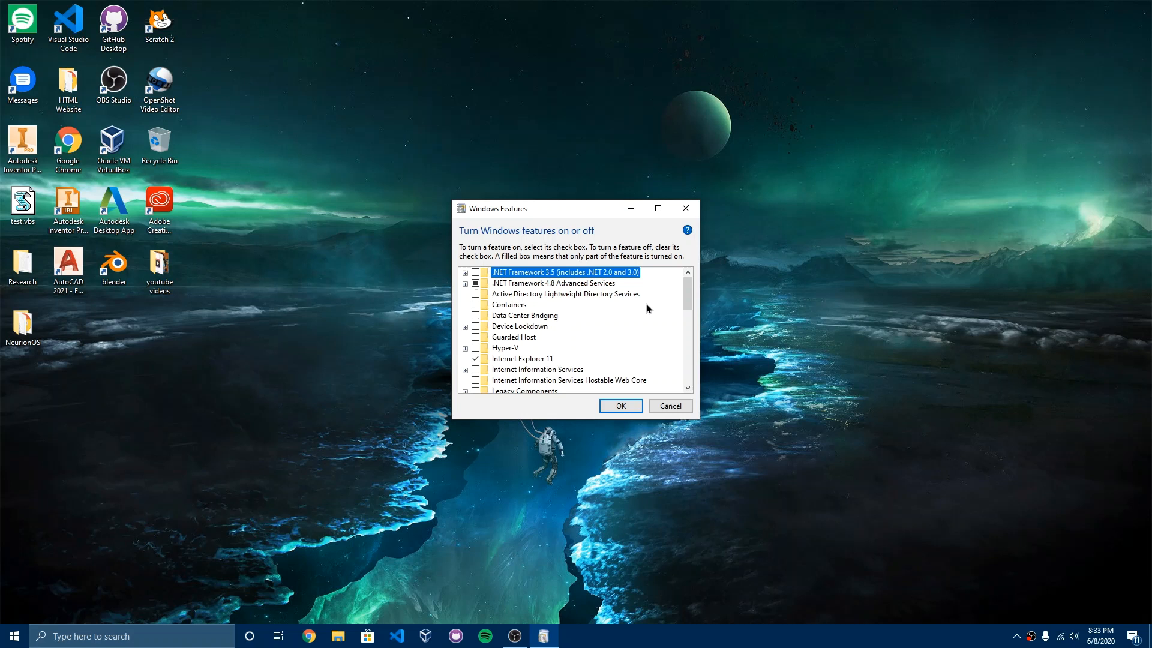
pyautogui.scroll(-3)
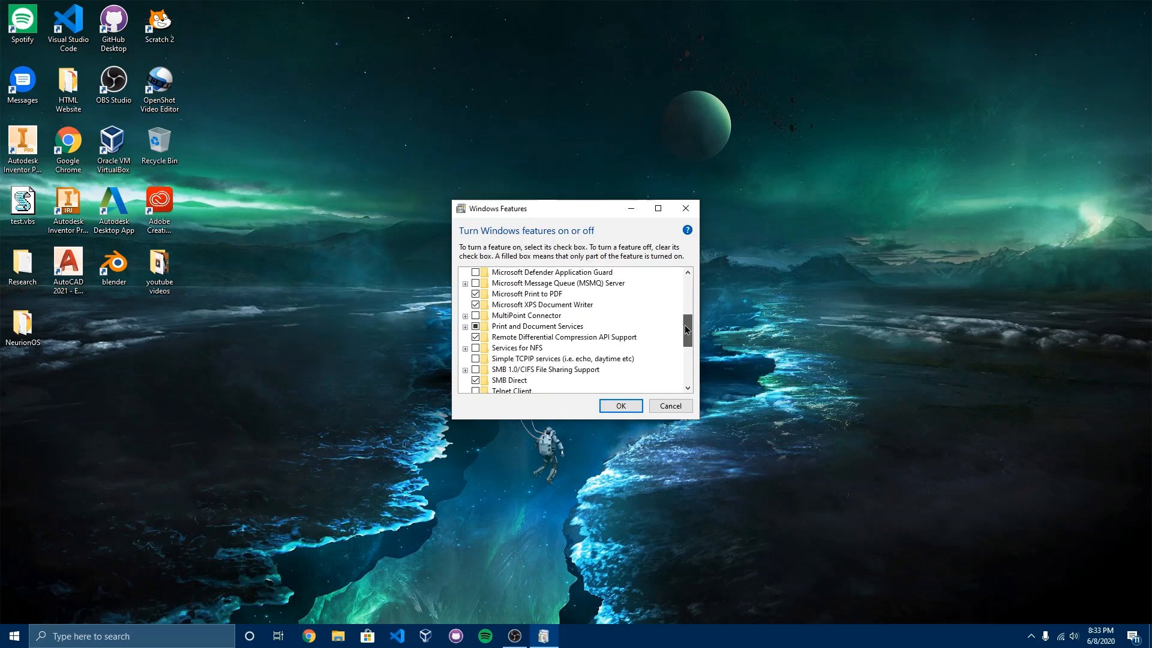
pyautogui.scroll(-3)
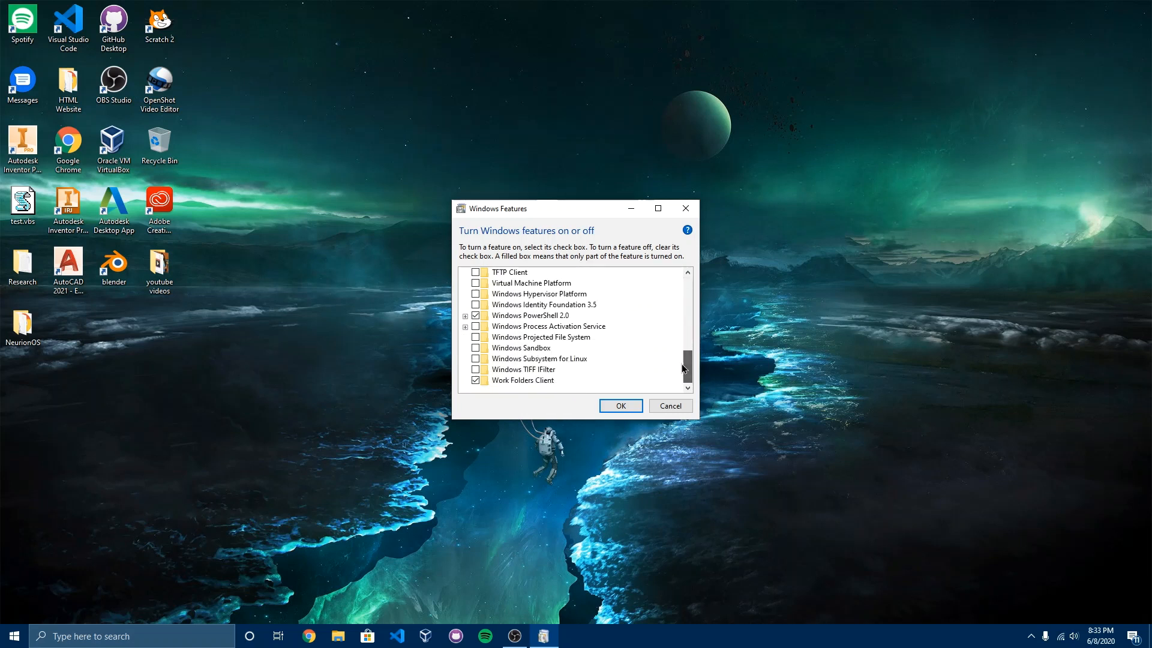
pyautogui.moveTo(522, 348)
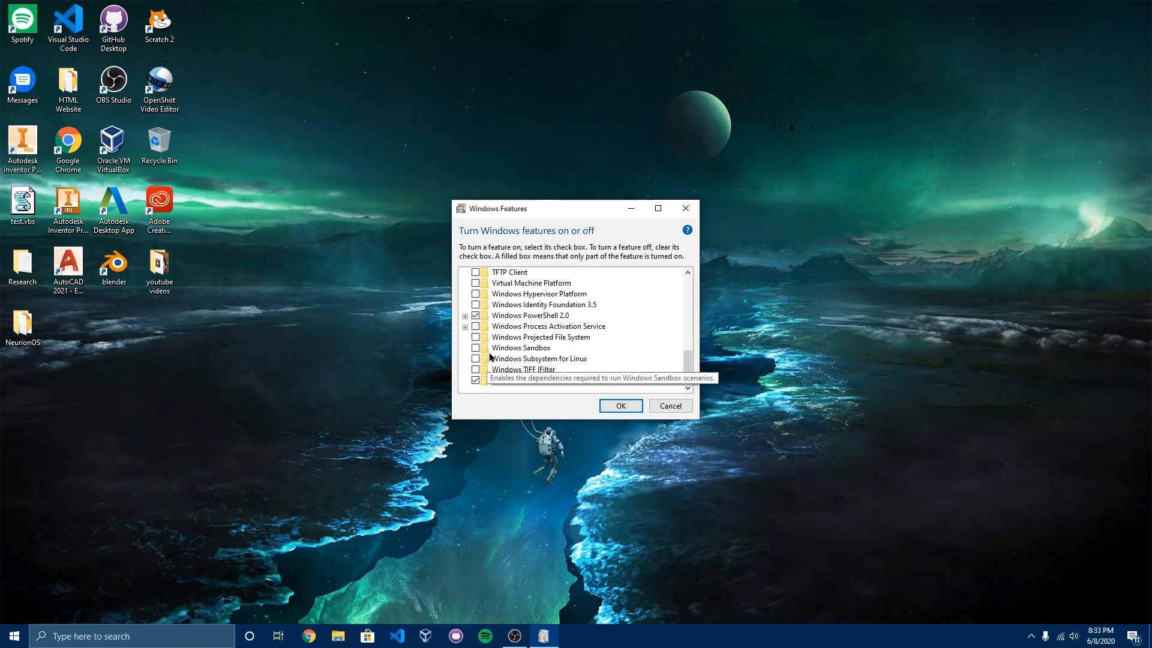
pyautogui.moveTo(476, 359)
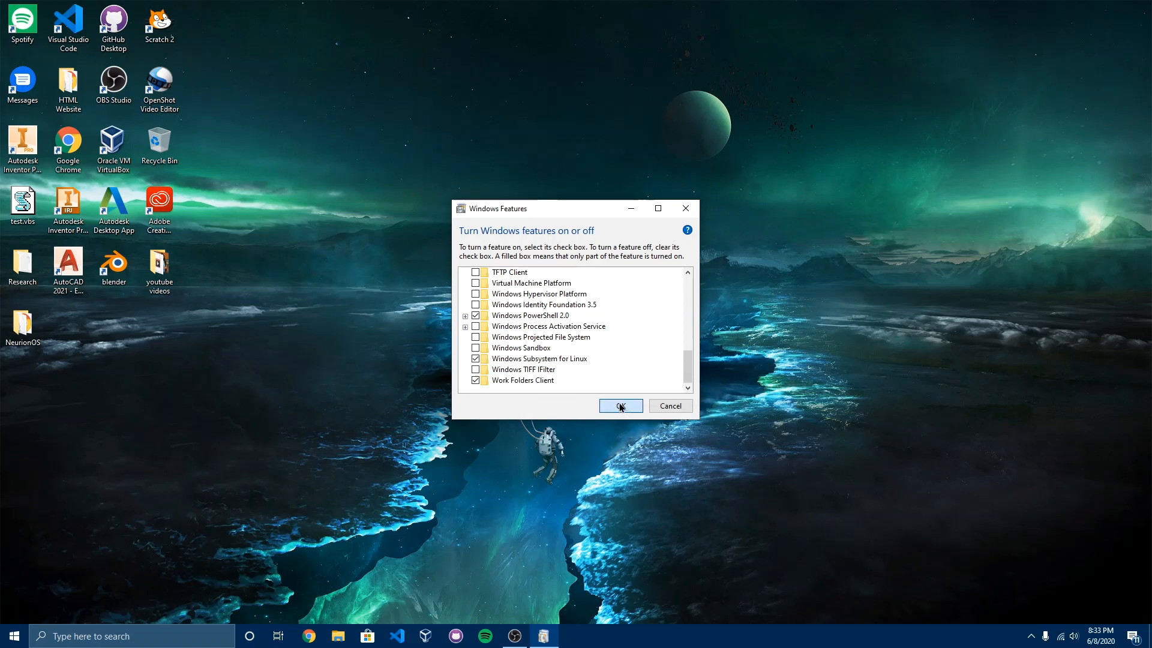
pyautogui.click(619, 406)
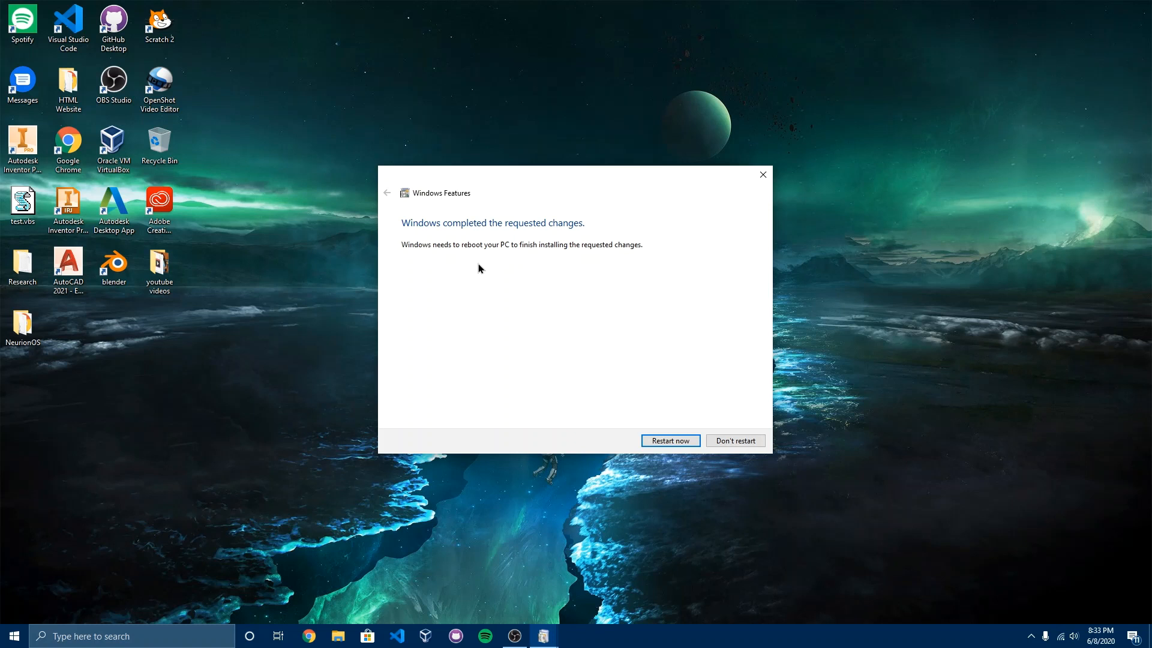
pyautogui.moveTo(524, 326)
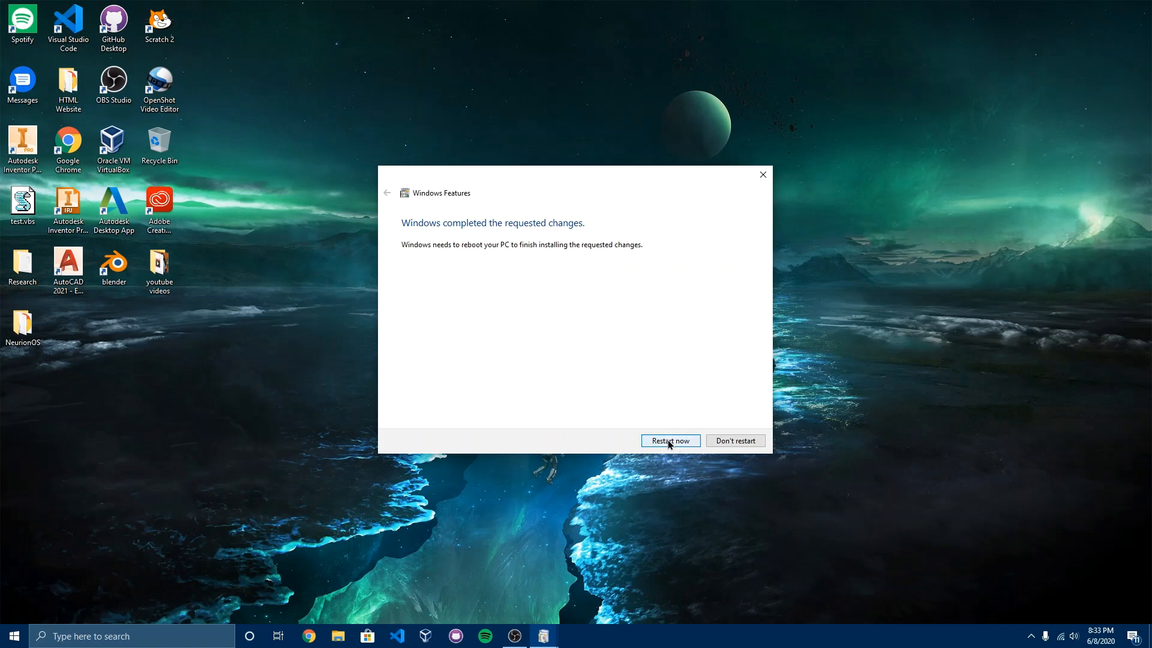
# Restart the PC now so the Windows Subsystem for Linux install completes.
pyautogui.click(669, 440)
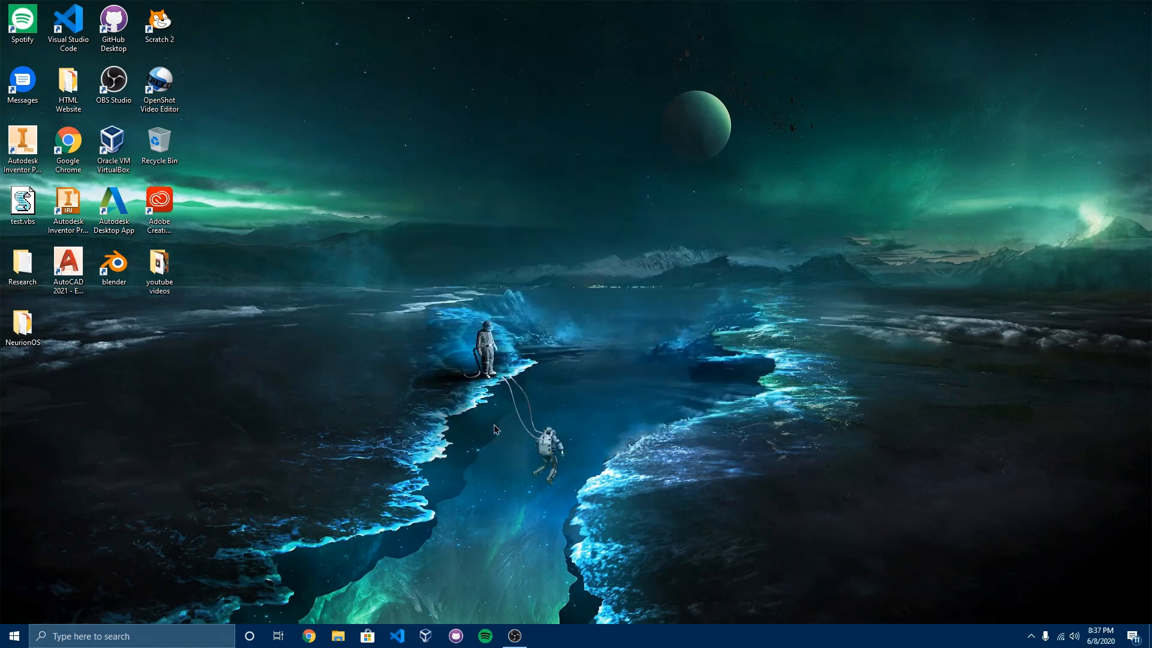
pyautogui.moveTo(602, 277)
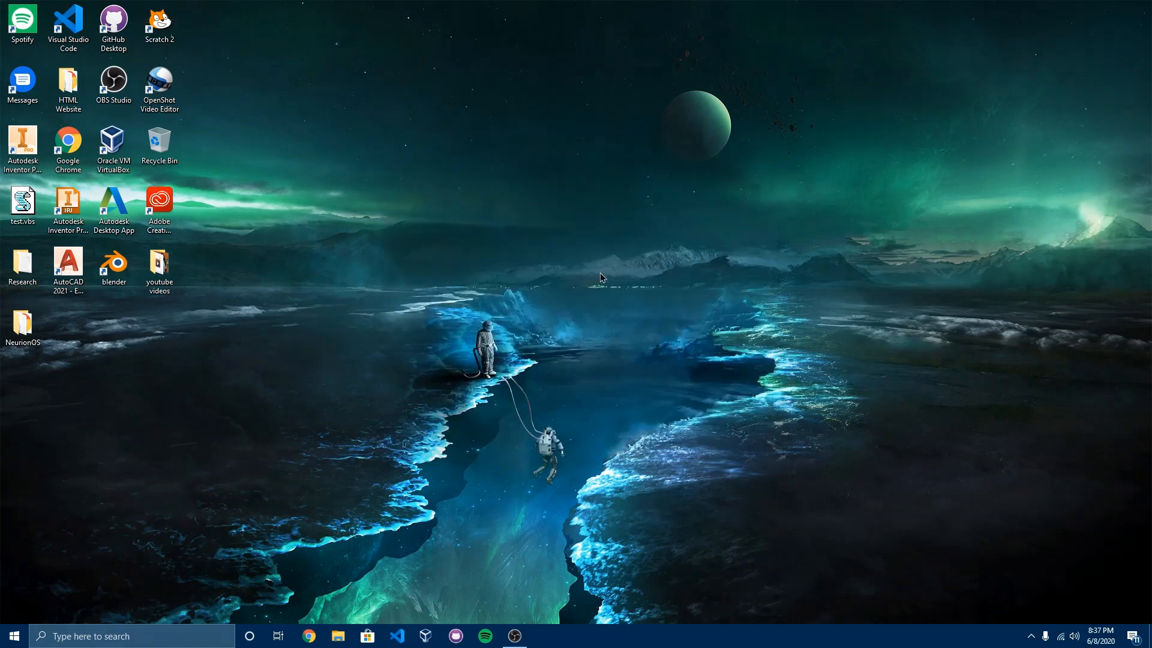
pyautogui.moveTo(551, 356)
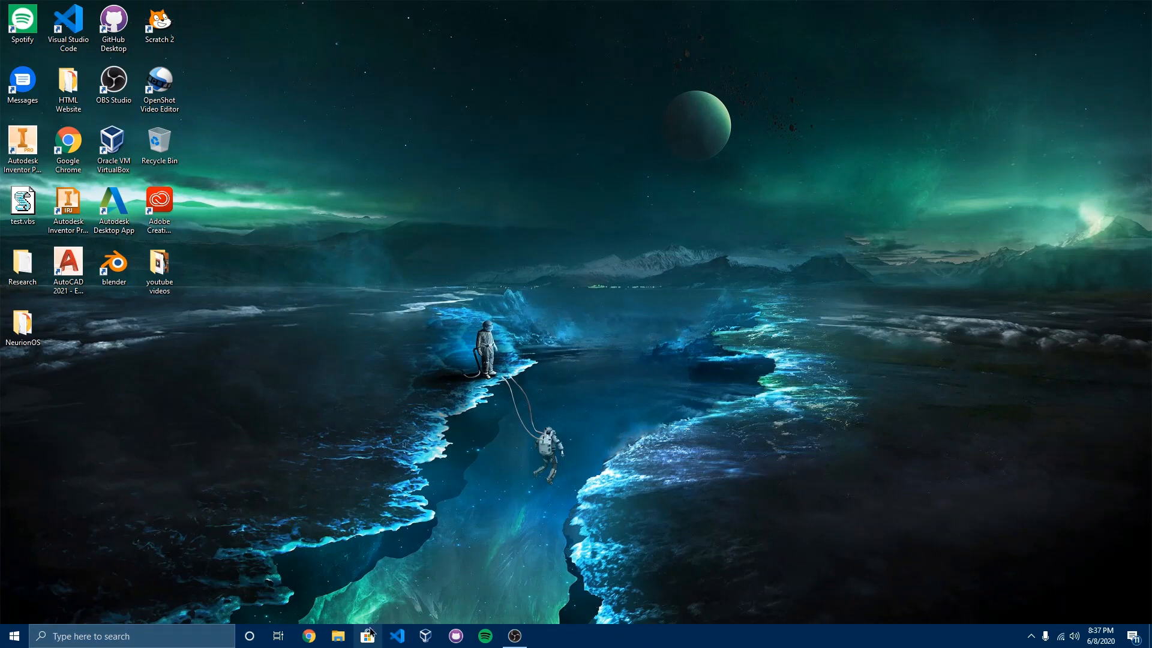
# Search Microsoft Store for 'Linux' to list available distributions.
pyautogui.click(367, 636)
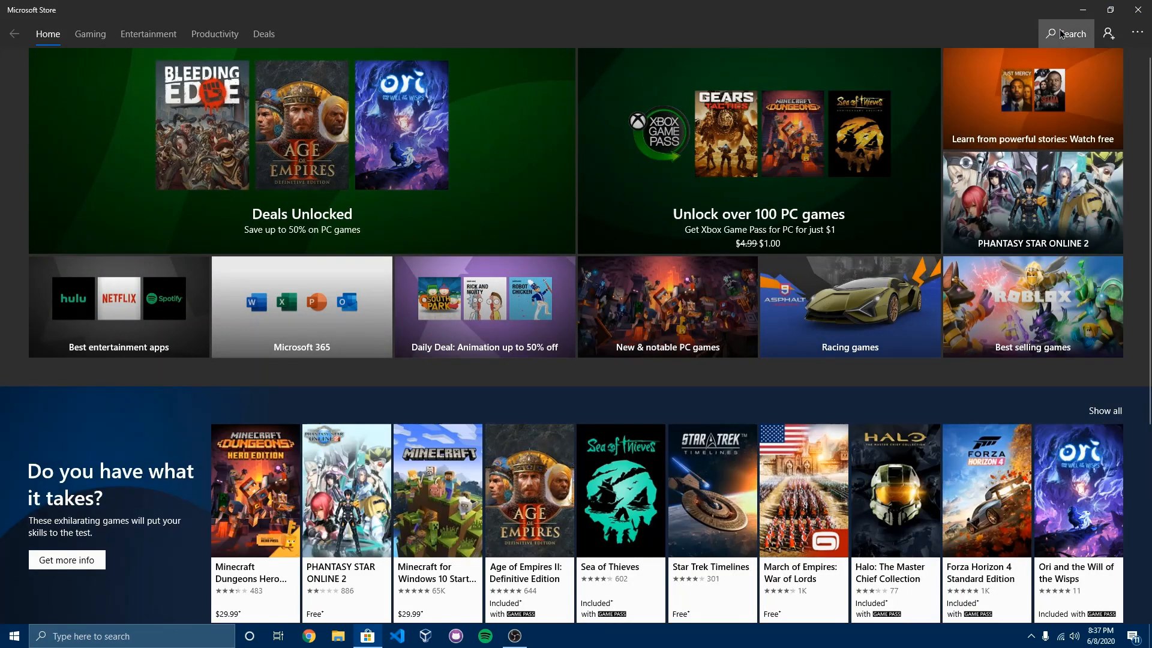
pyautogui.write('Linux')
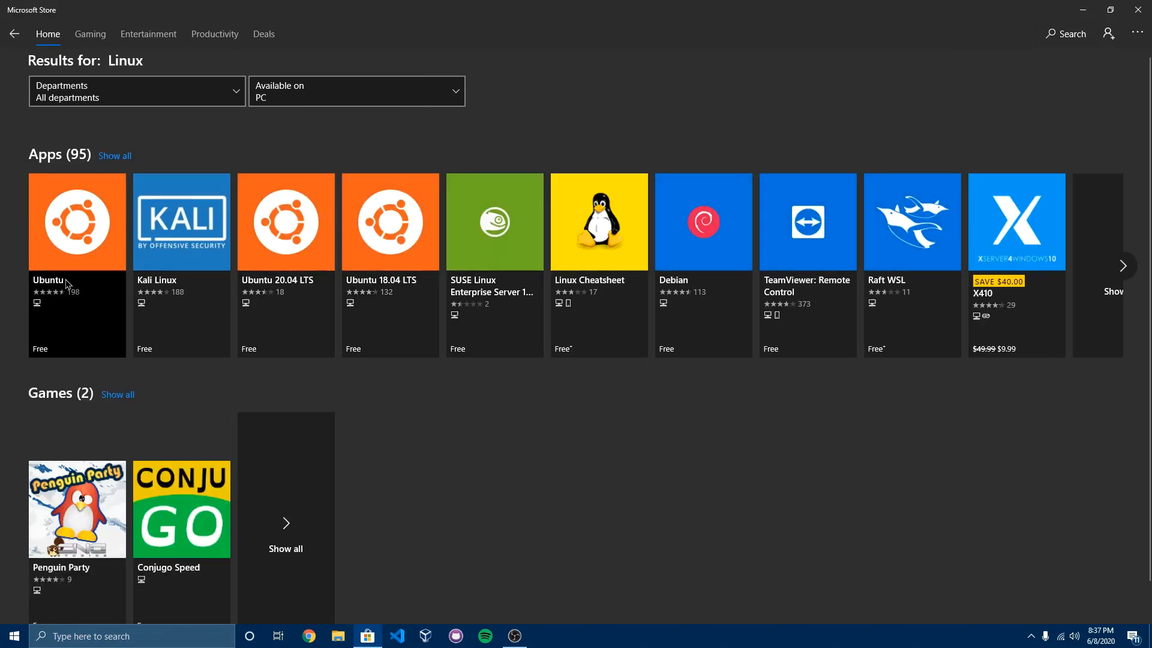
pyautogui.moveTo(622, 280)
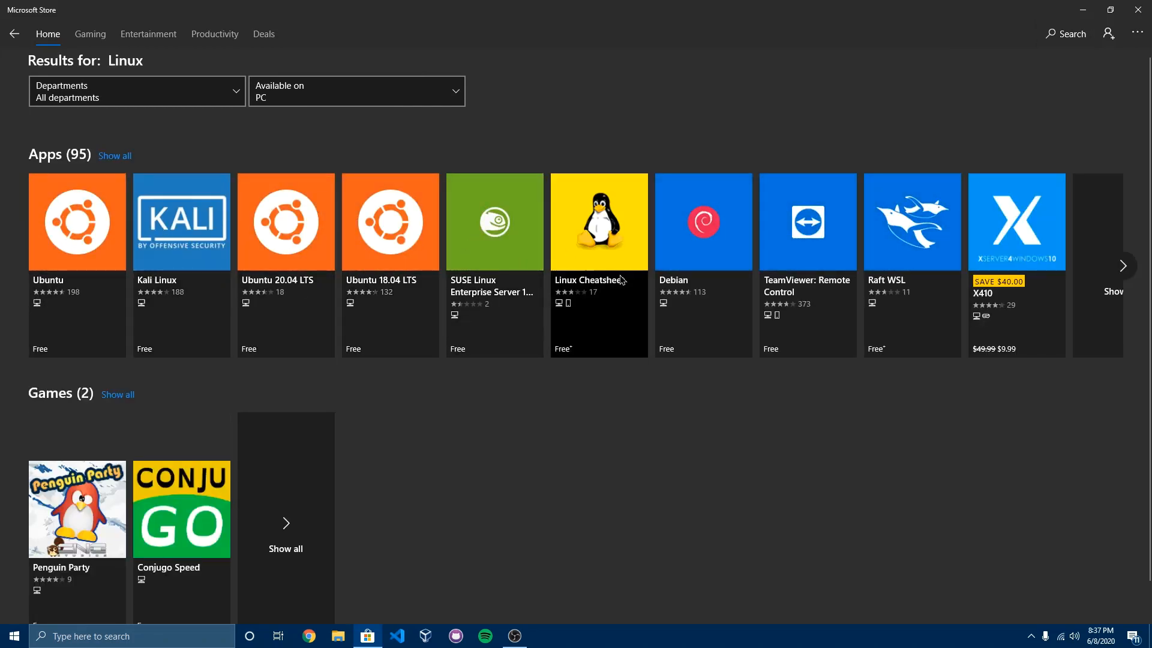
pyautogui.moveTo(486, 179)
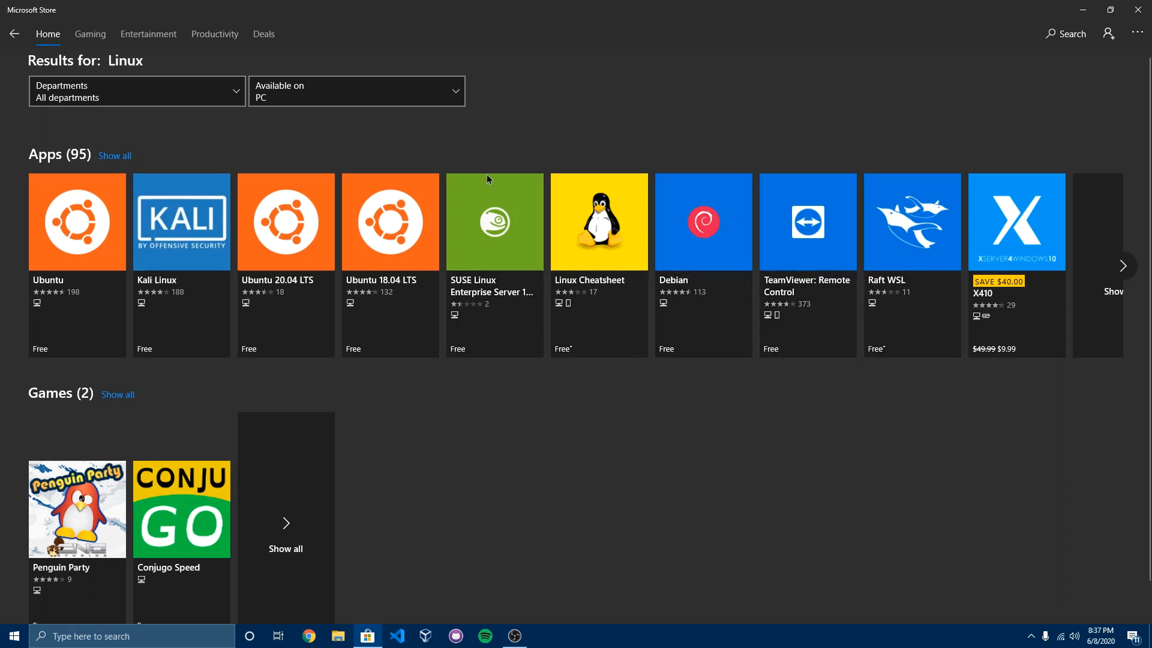
pyautogui.moveTo(273, 302)
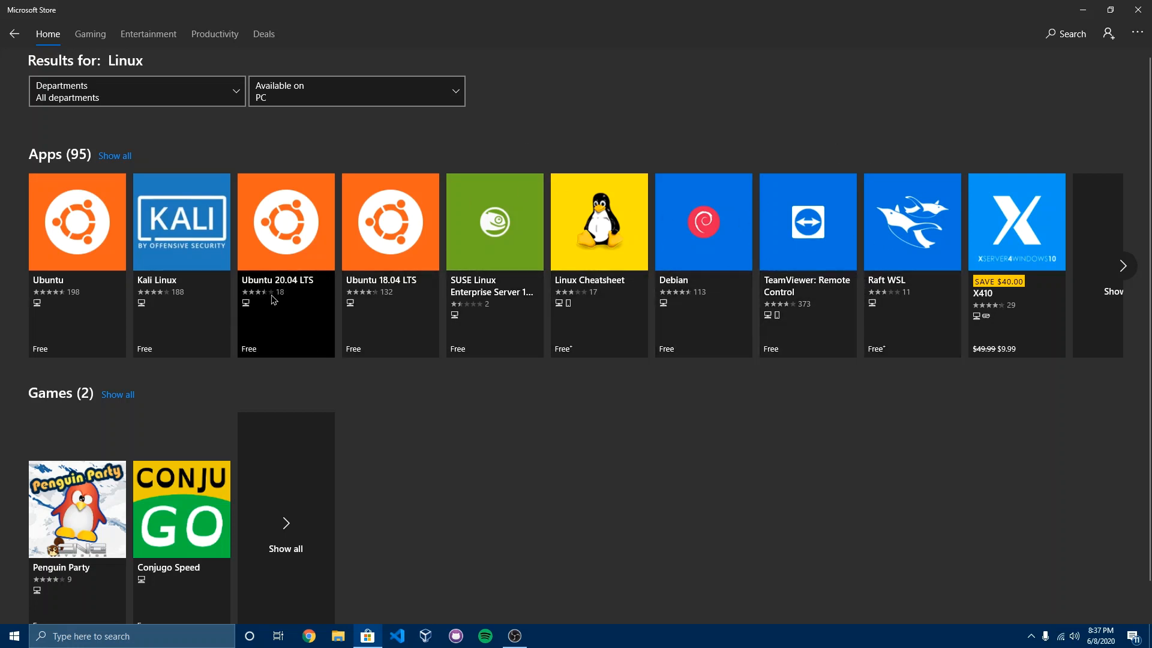
pyautogui.moveTo(485, 263)
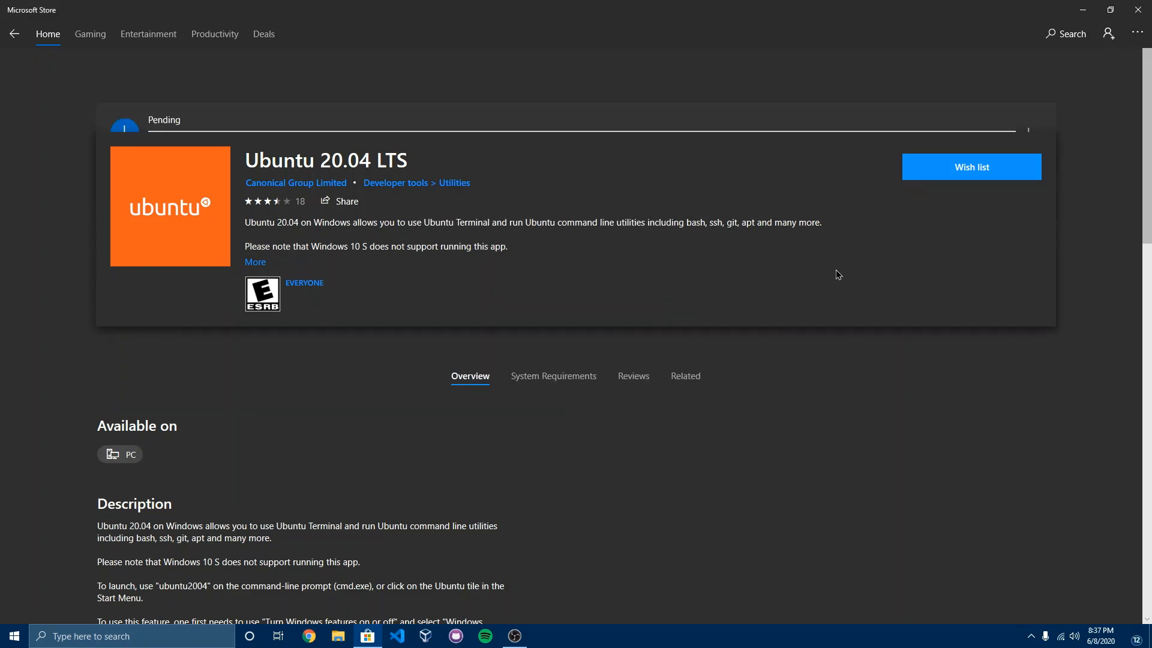
pyautogui.moveTo(278, 132)
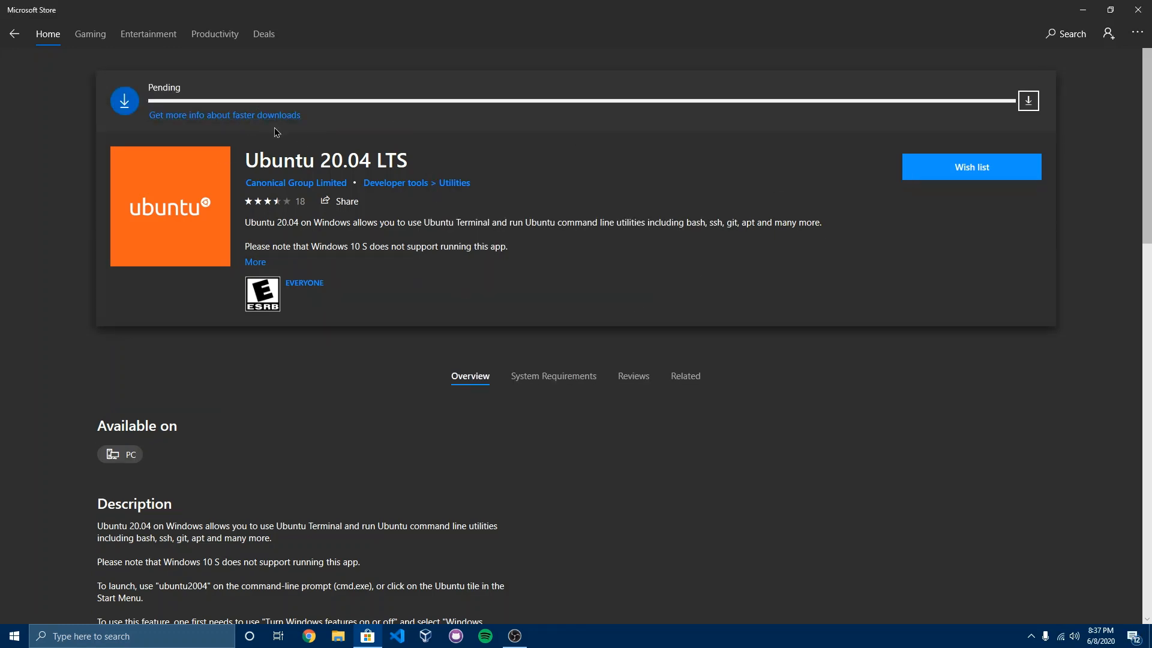
# Launch the newly installed Ubuntu 20.04 LTS from its Store page.
pyautogui.click(1029, 101)
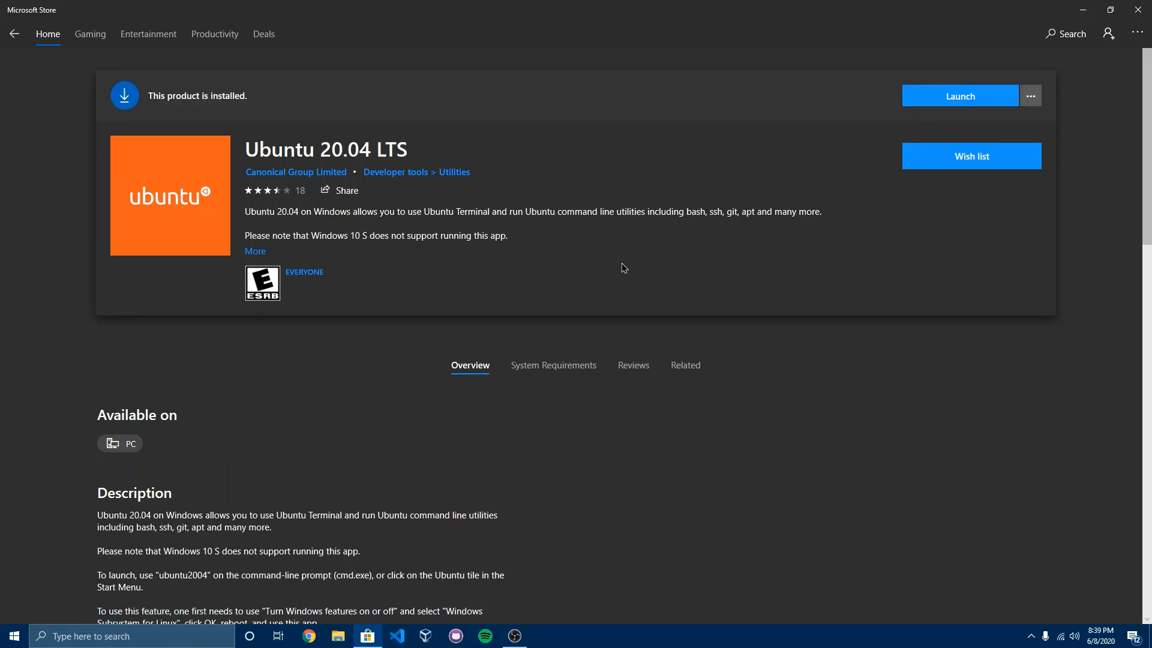
pyautogui.moveTo(674, 256)
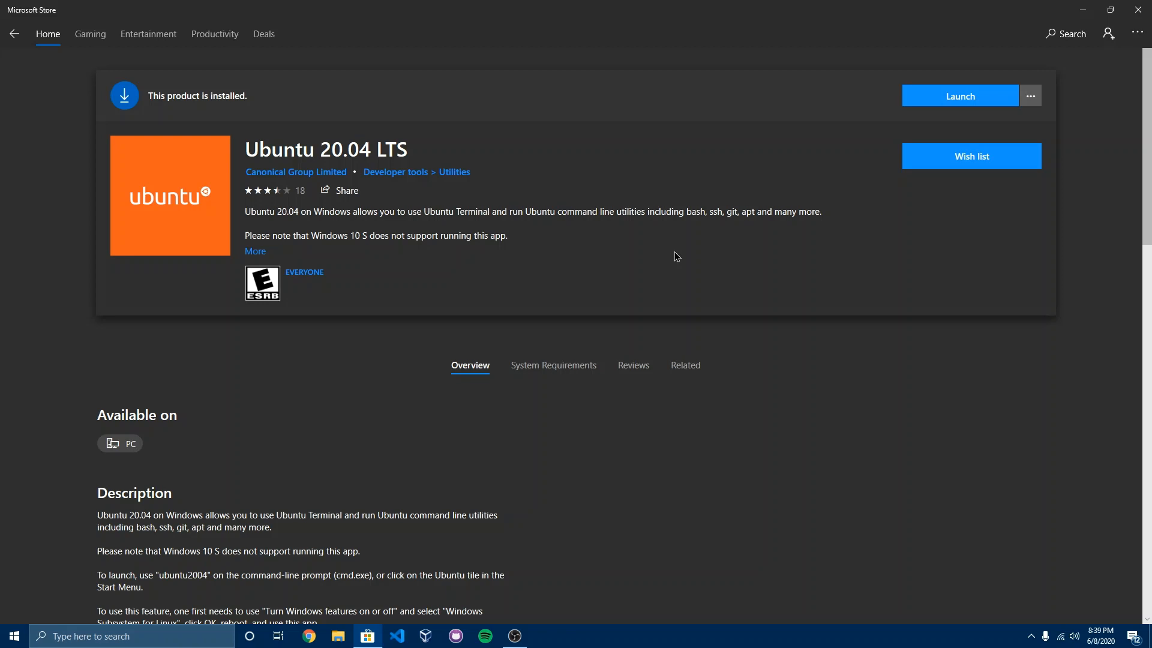
pyautogui.click(959, 96)
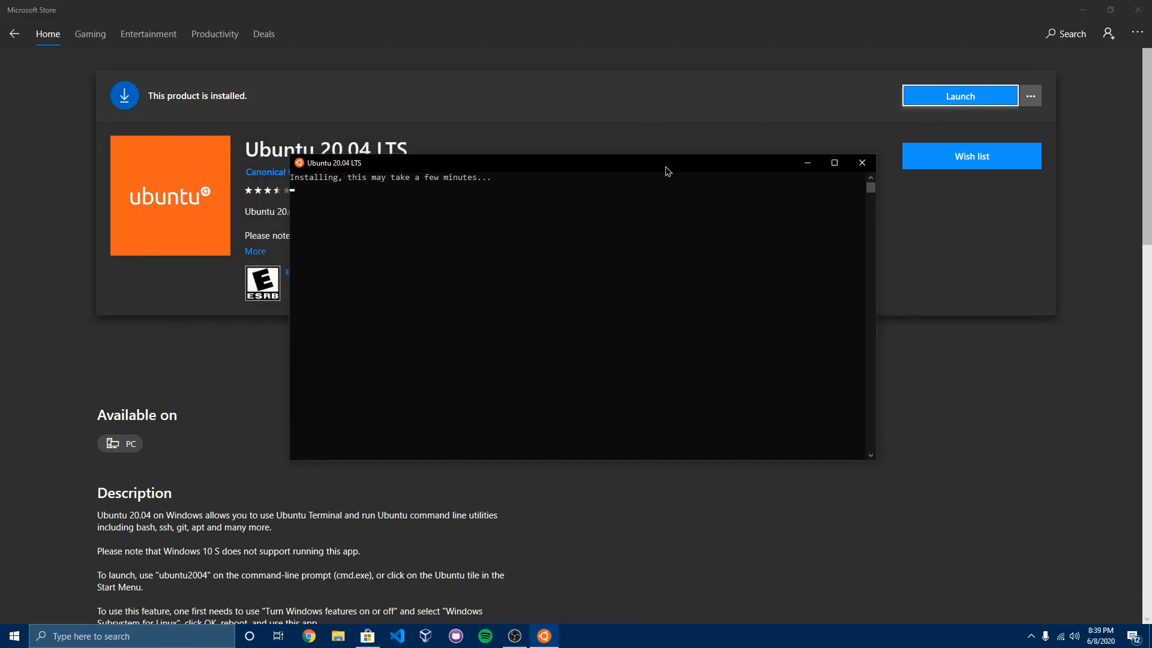
pyautogui.moveTo(547, 291)
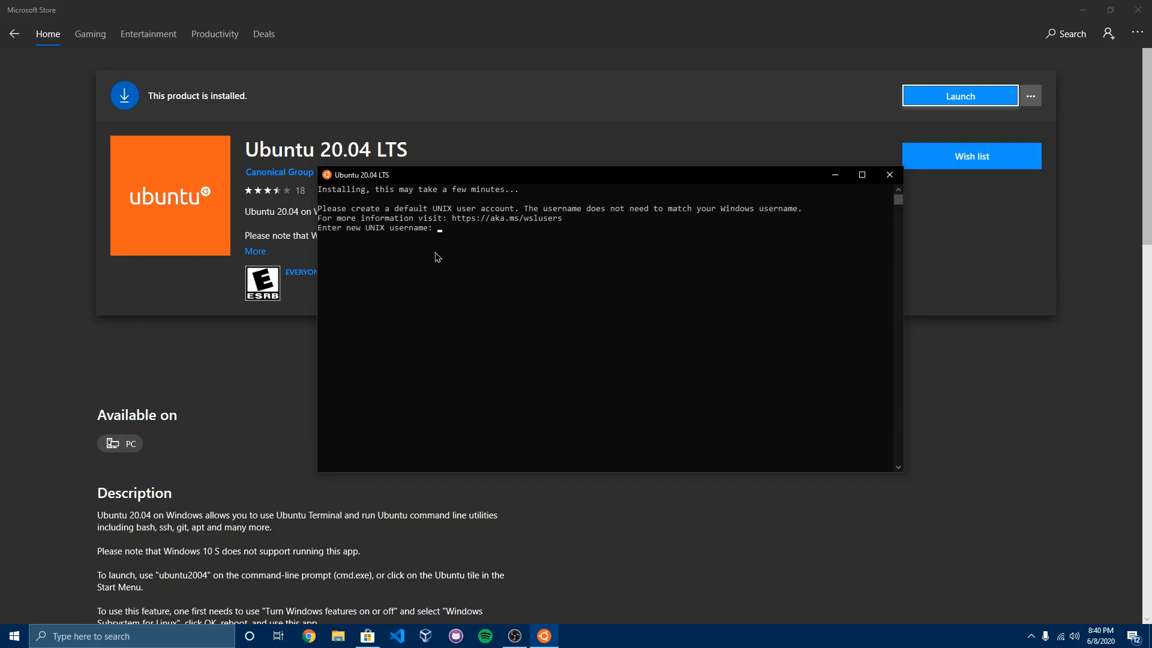
pyautogui.moveTo(608, 168)
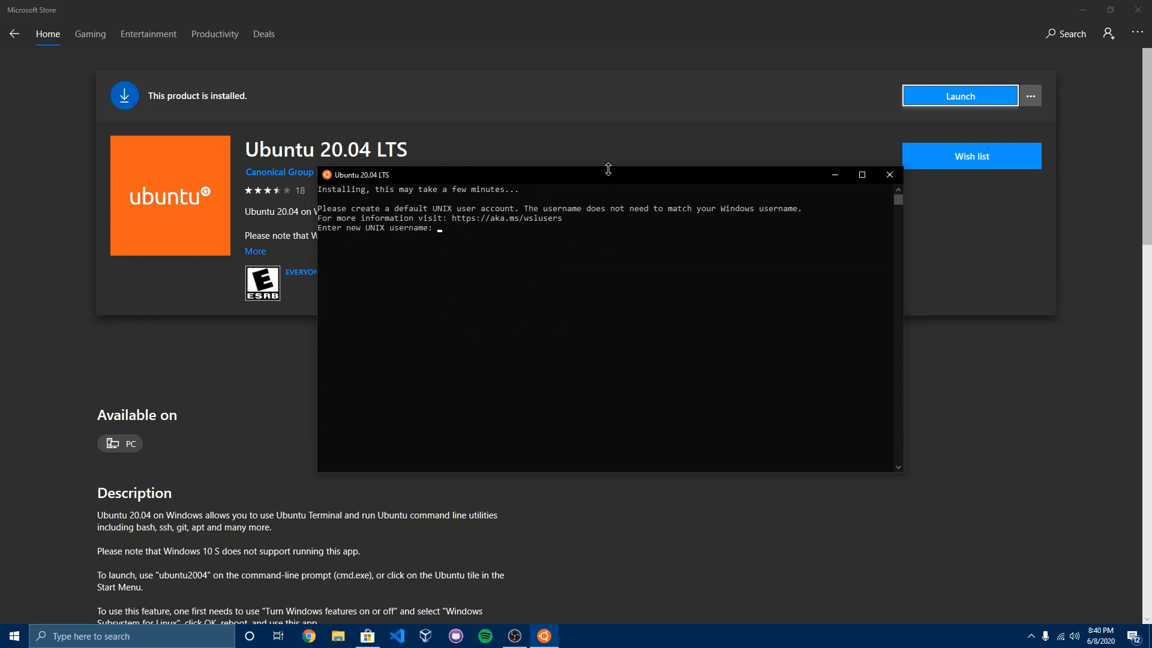
pyautogui.moveTo(768, 224)
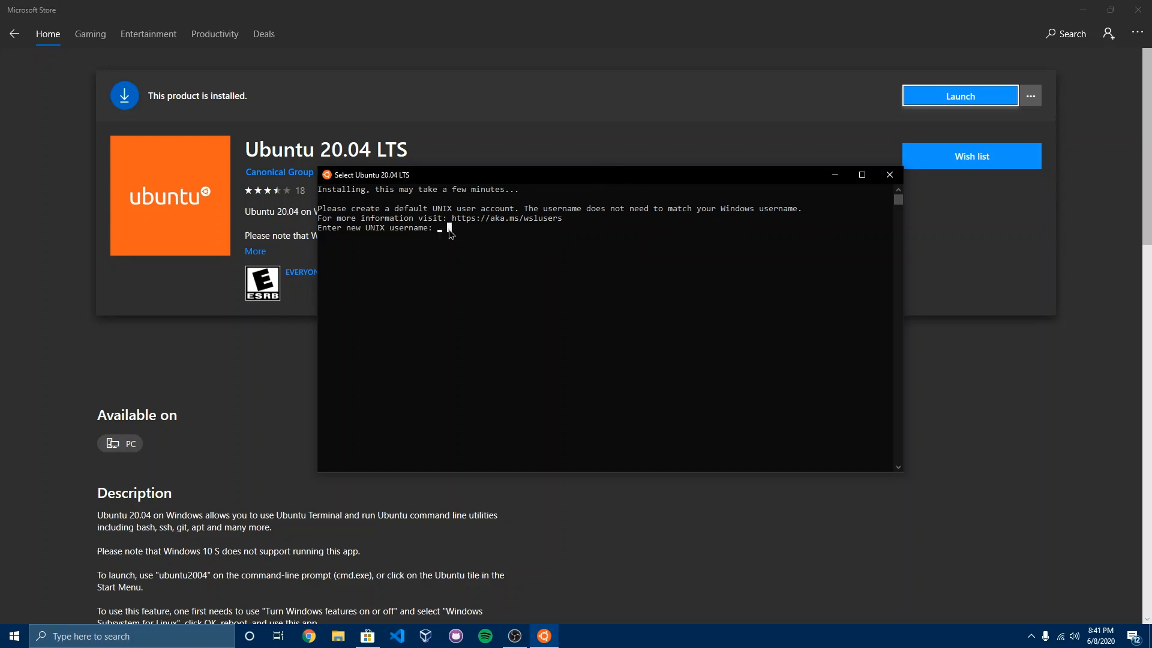
# Enter 'realtech' as the new default UNIX username at the first-run prompt.
pyautogui.write('realtech')
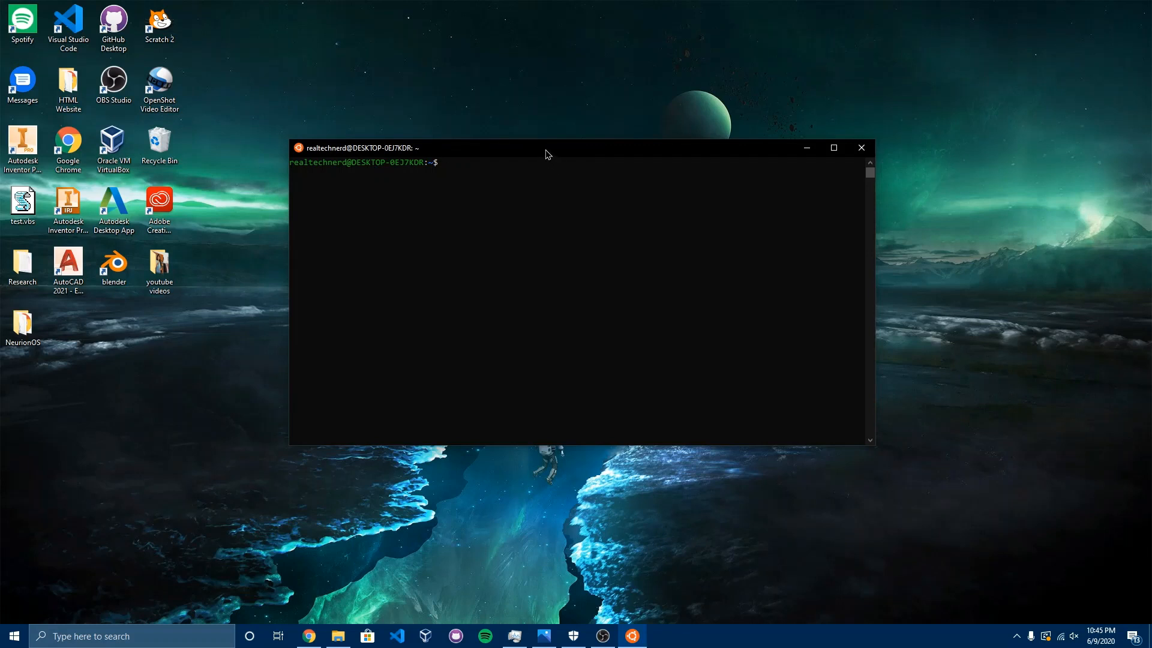
pyautogui.moveTo(543, 397)
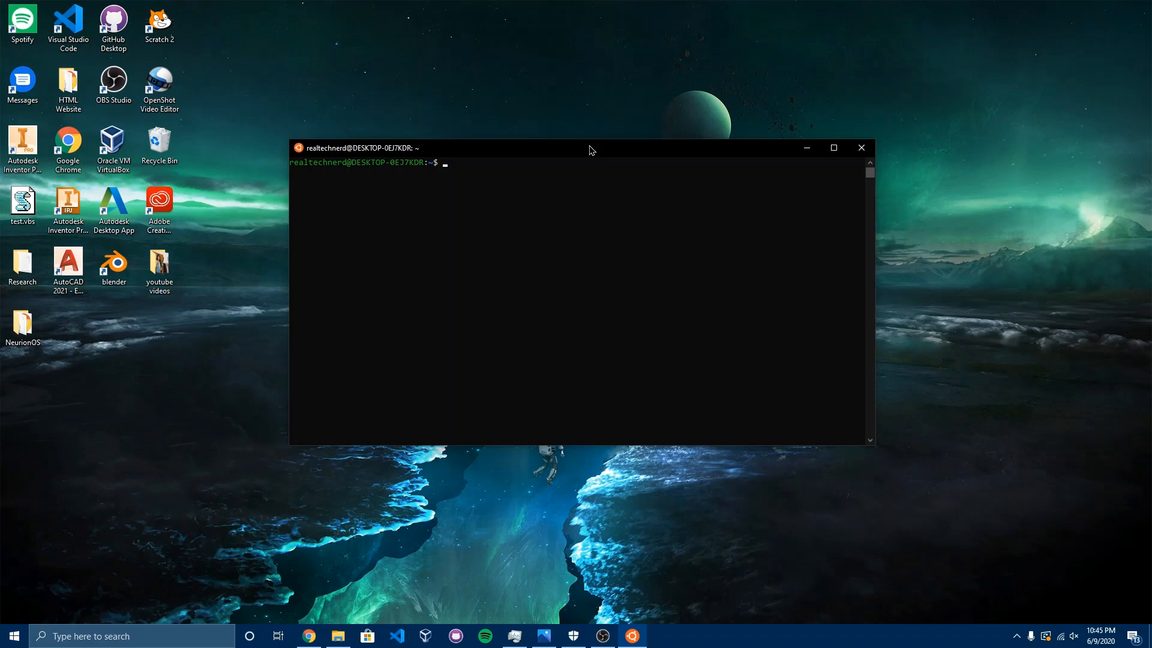
pyautogui.moveTo(603, 223)
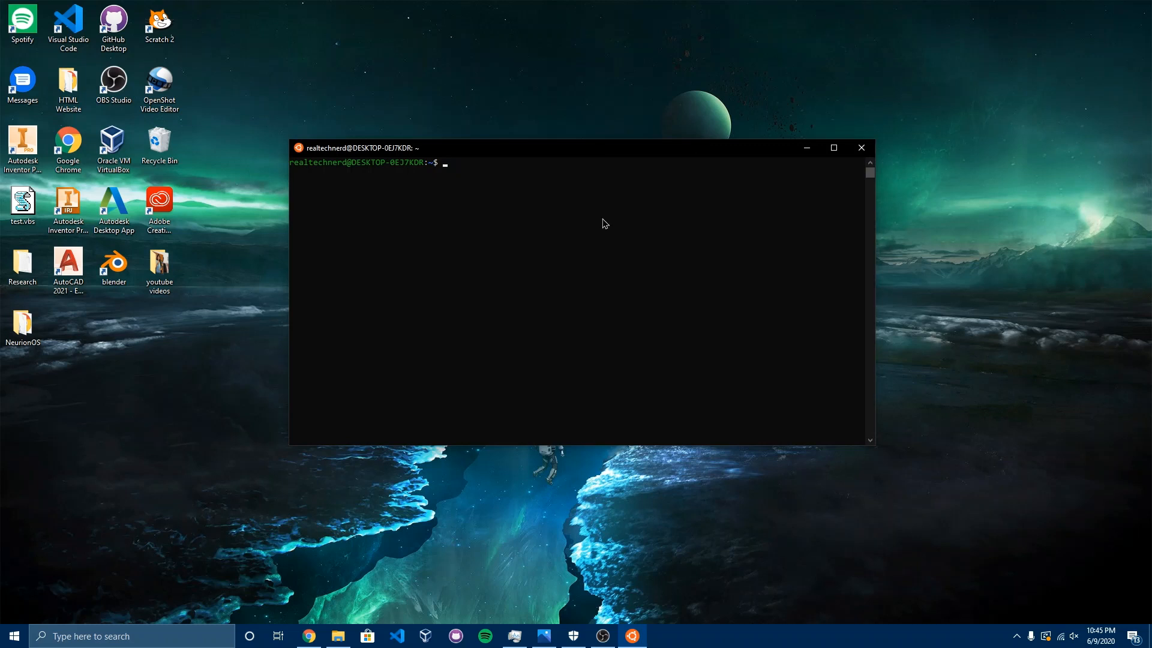
# Run lscpu at the bash prompt to print the CPU details.
pyautogui.write('ls')
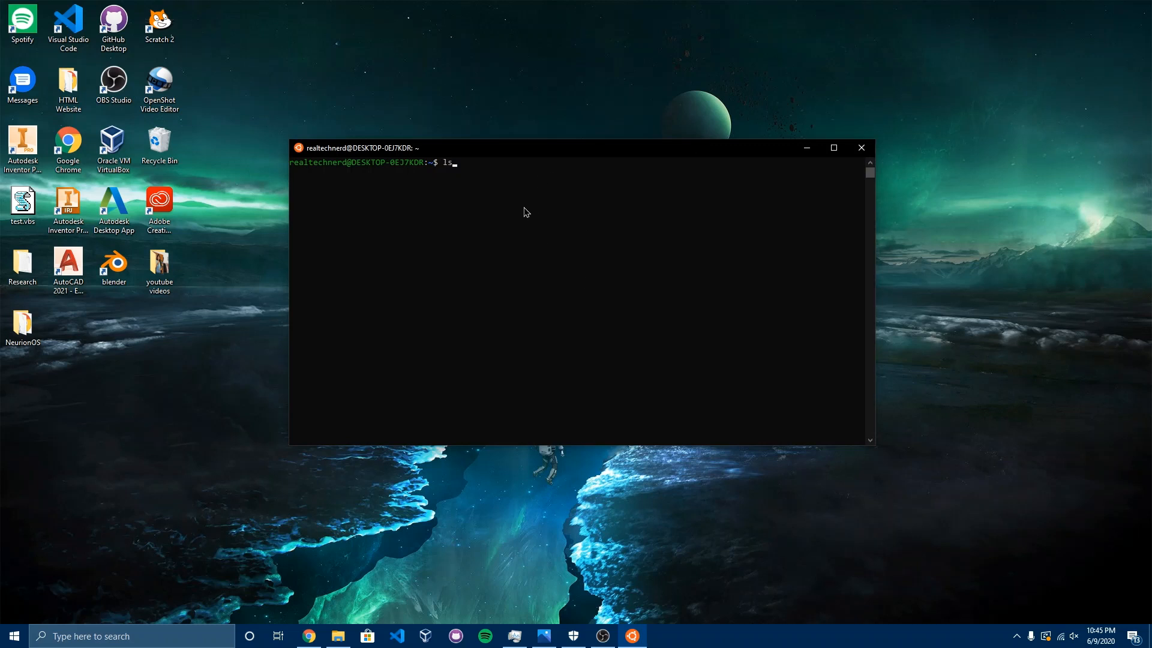
pyautogui.write('p')
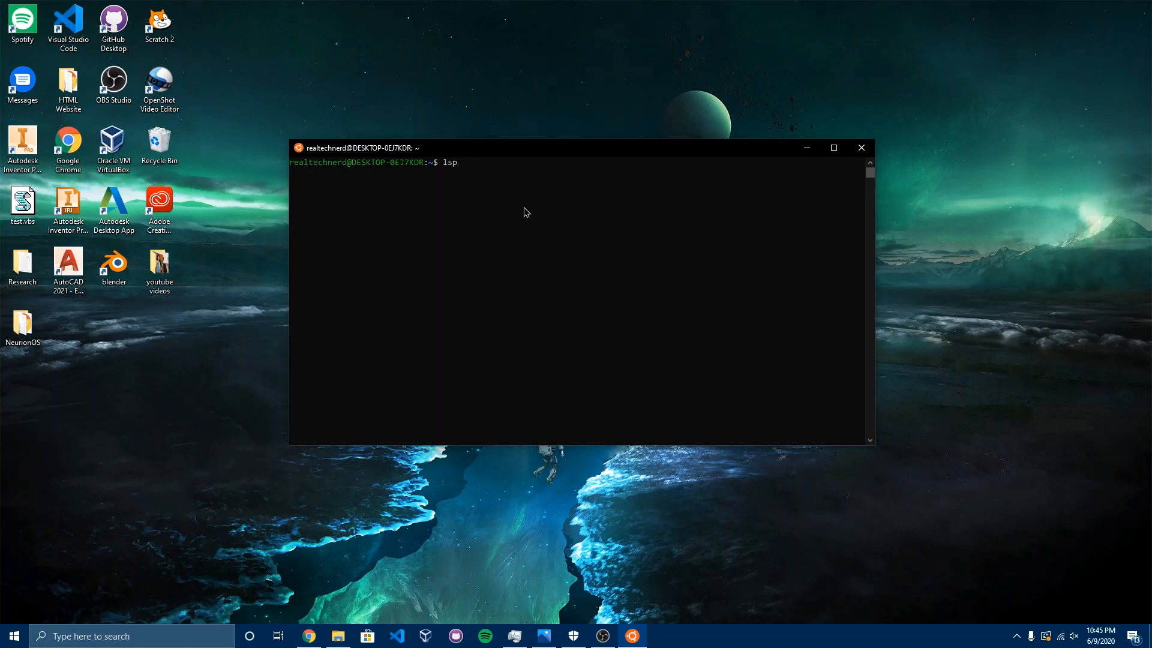
pyautogui.write('cpu')
pyautogui.press('Return')
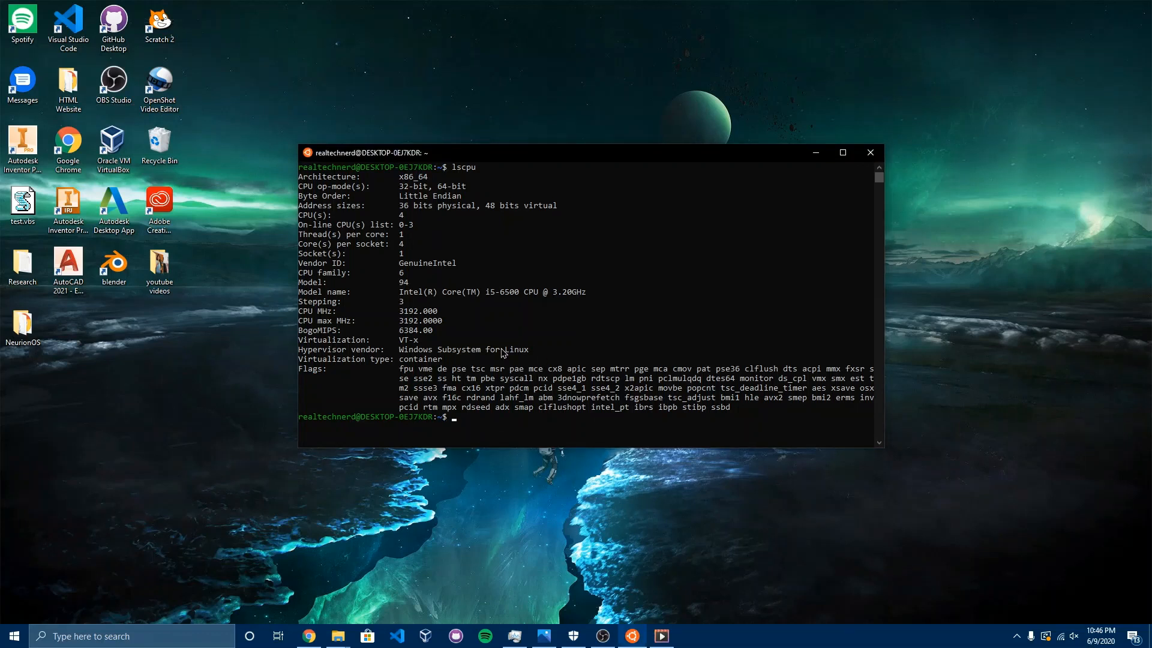
pyautogui.moveTo(547, 233)
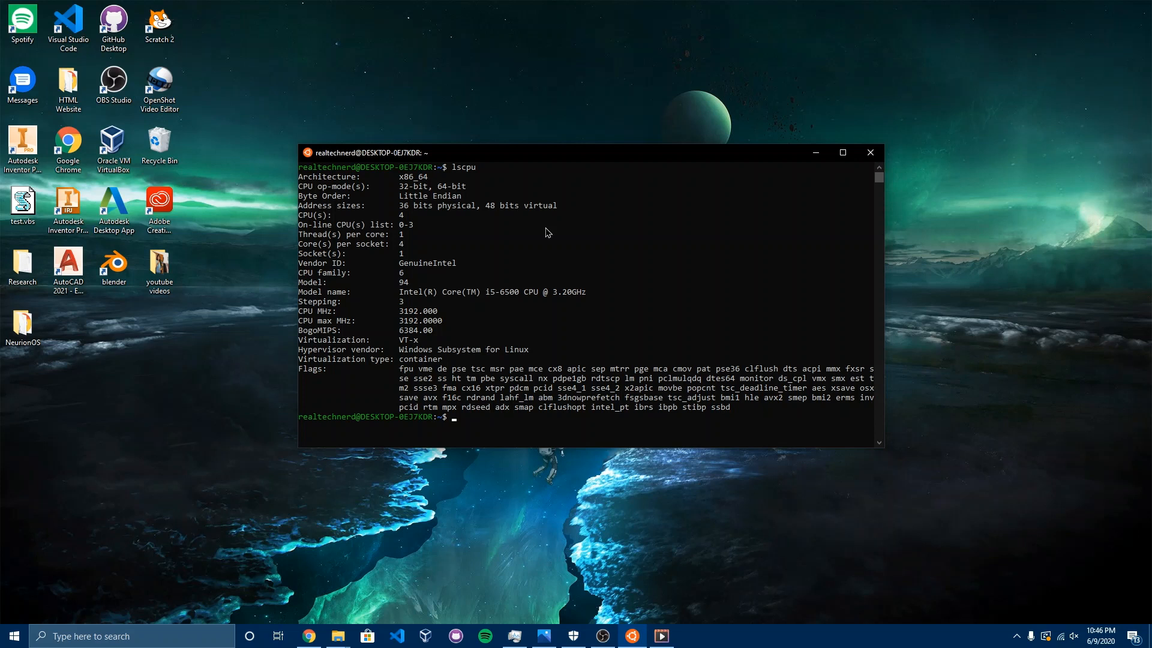
pyautogui.moveTo(497, 529)
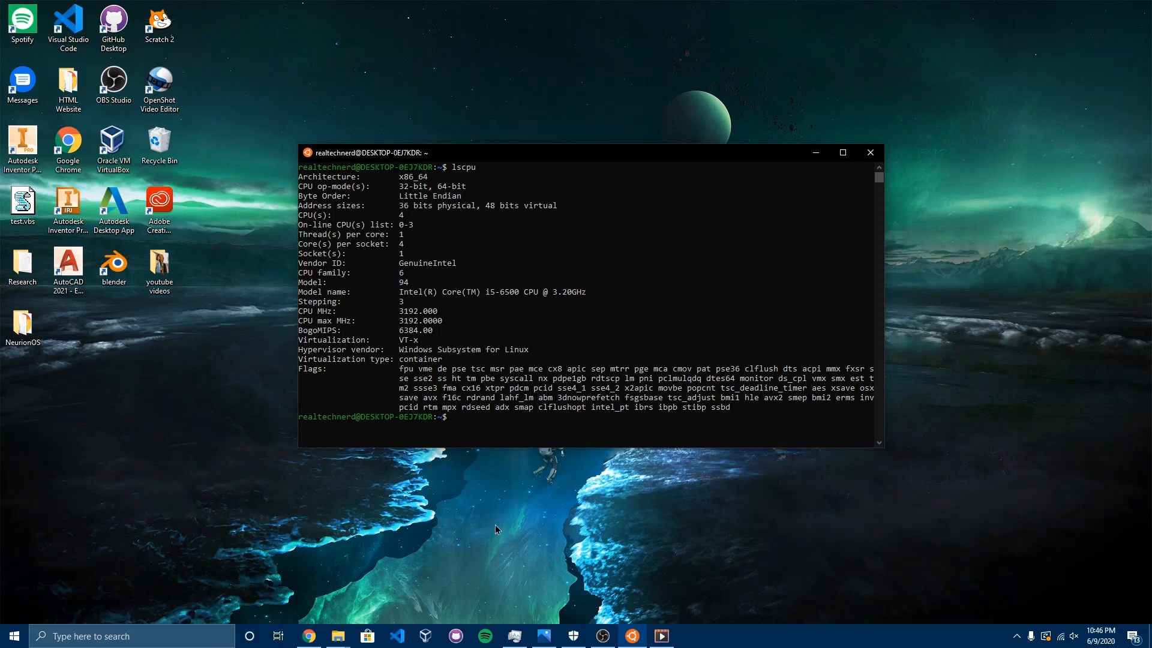
pyautogui.moveTo(479, 217)
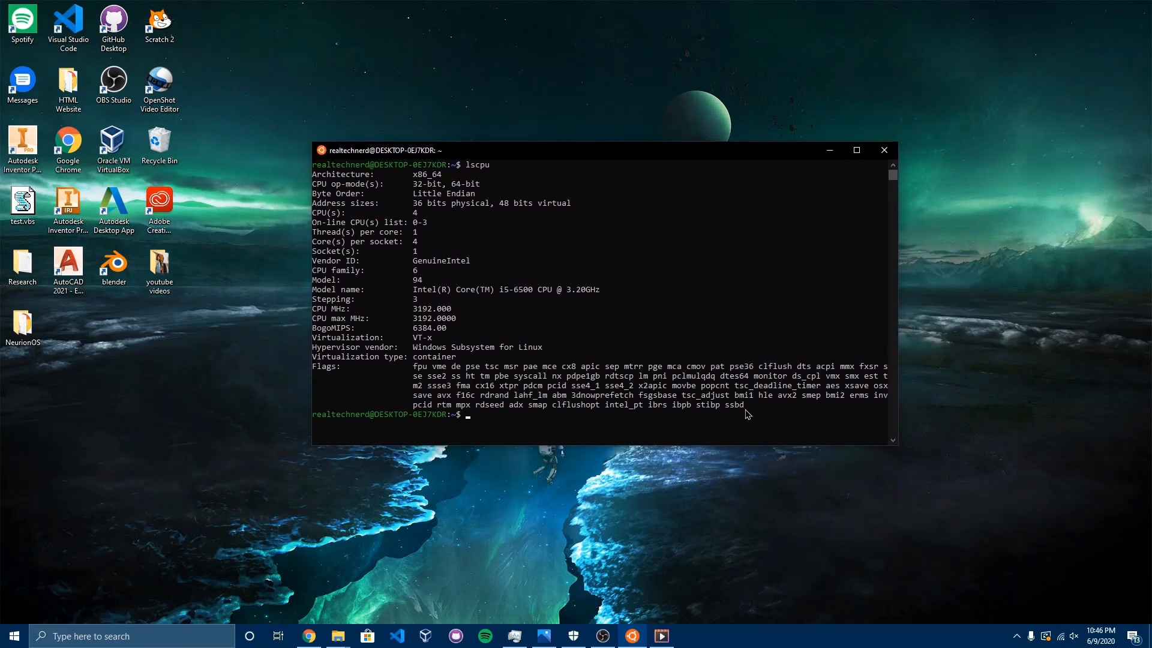
pyautogui.moveTo(667, 261)
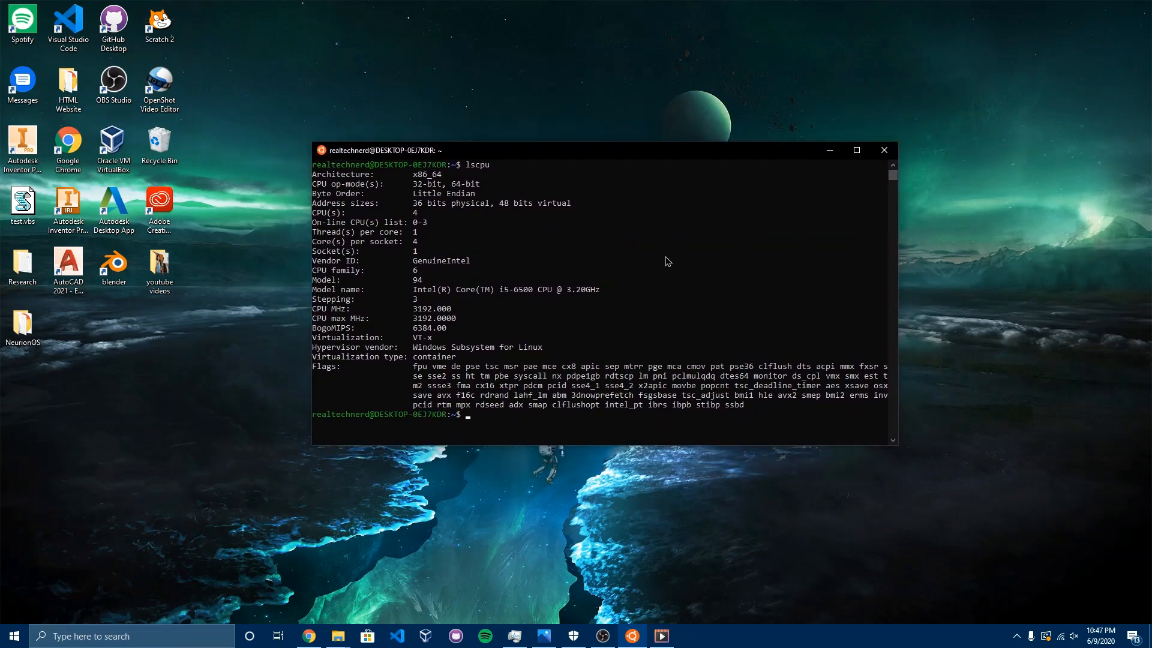
pyautogui.moveTo(552, 326)
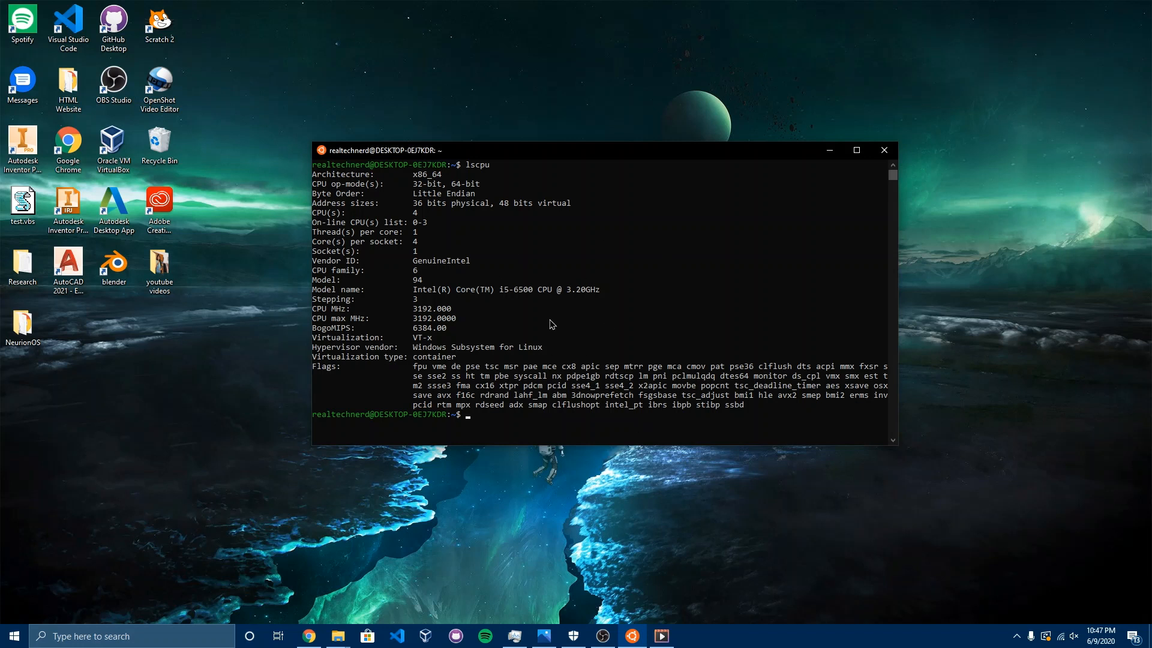
pyautogui.moveTo(637, 144)
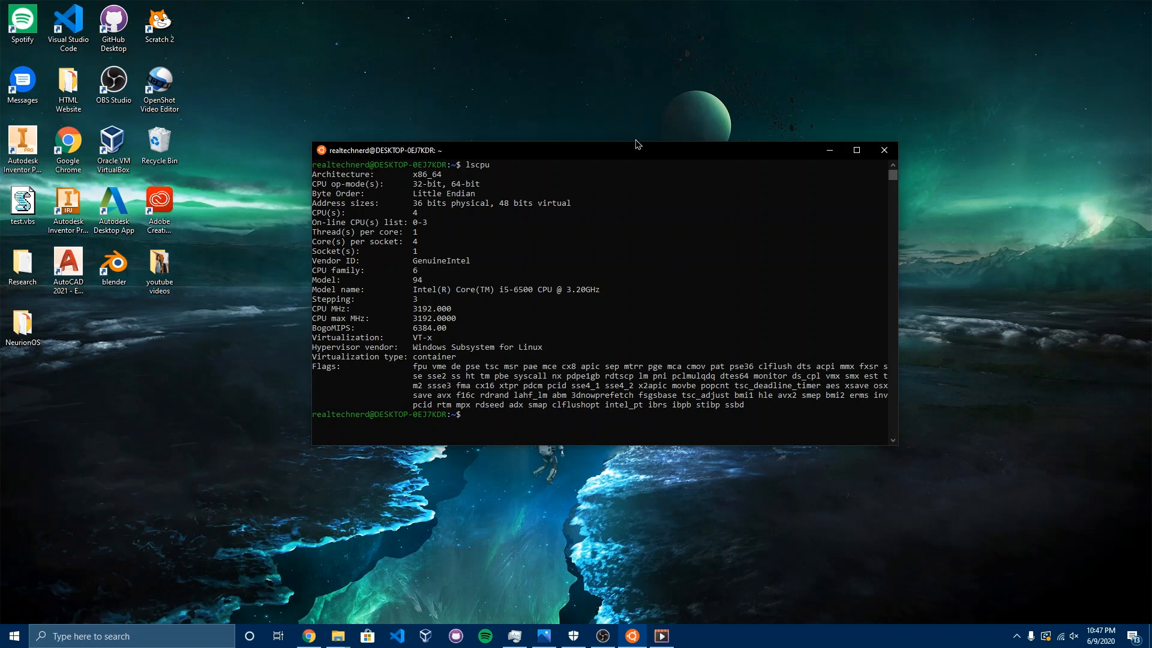
# Enter stray backticks at the prompt while reviewing the lscpu output.
pyautogui.write('``')
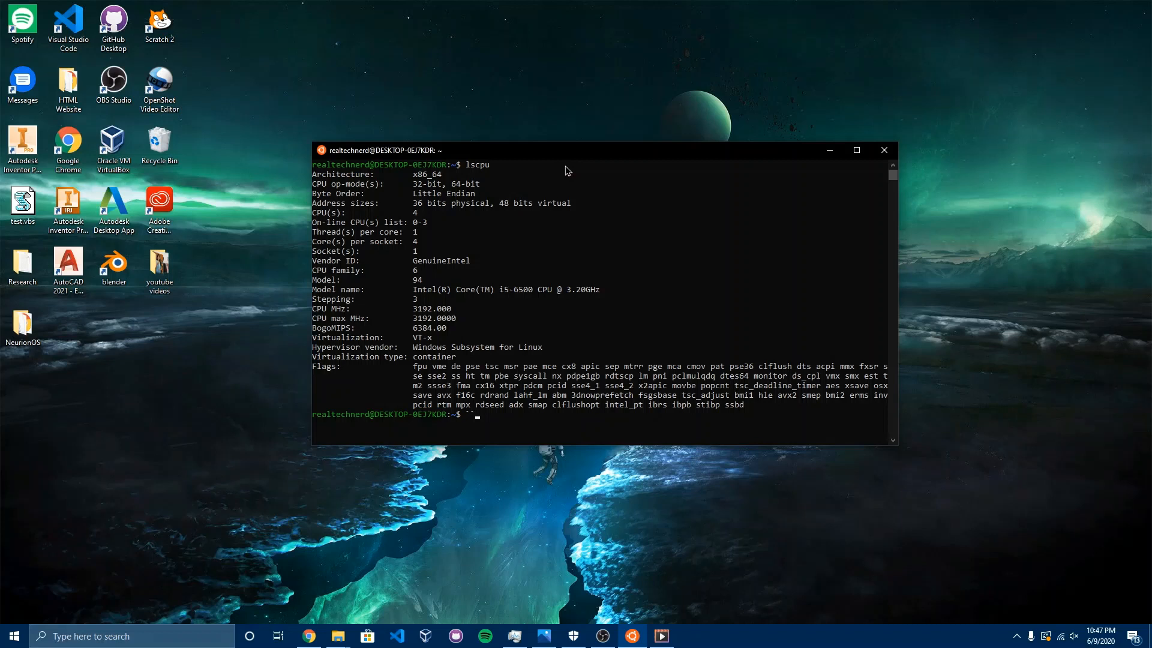
pyautogui.moveTo(555, 146)
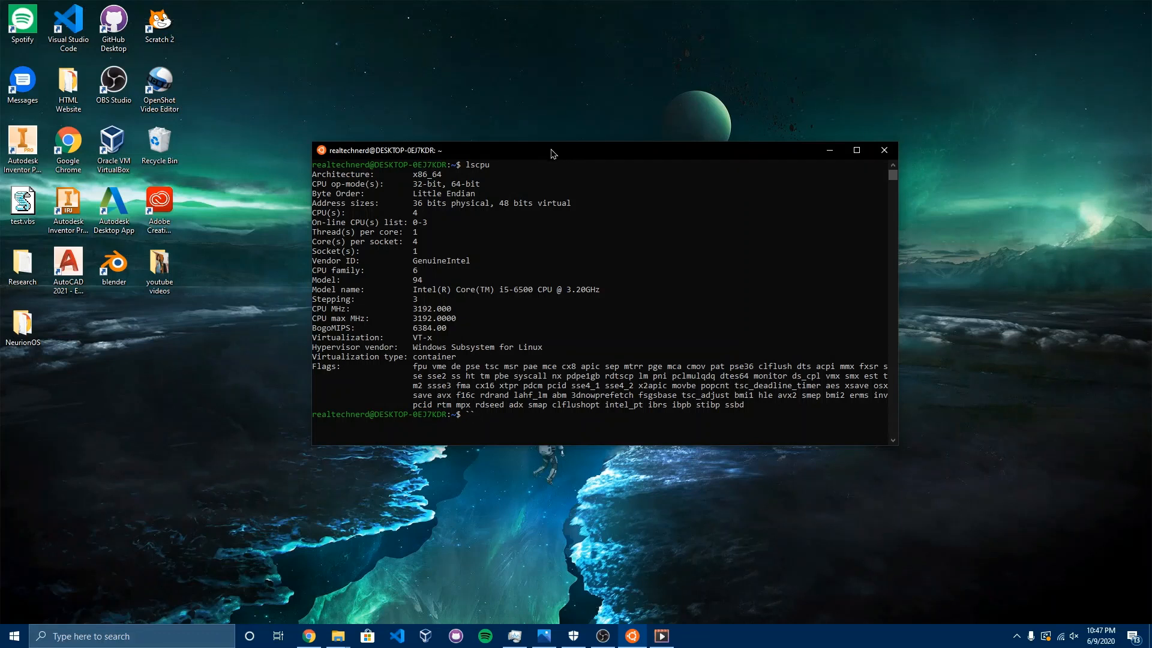
pyautogui.moveTo(550, 154)
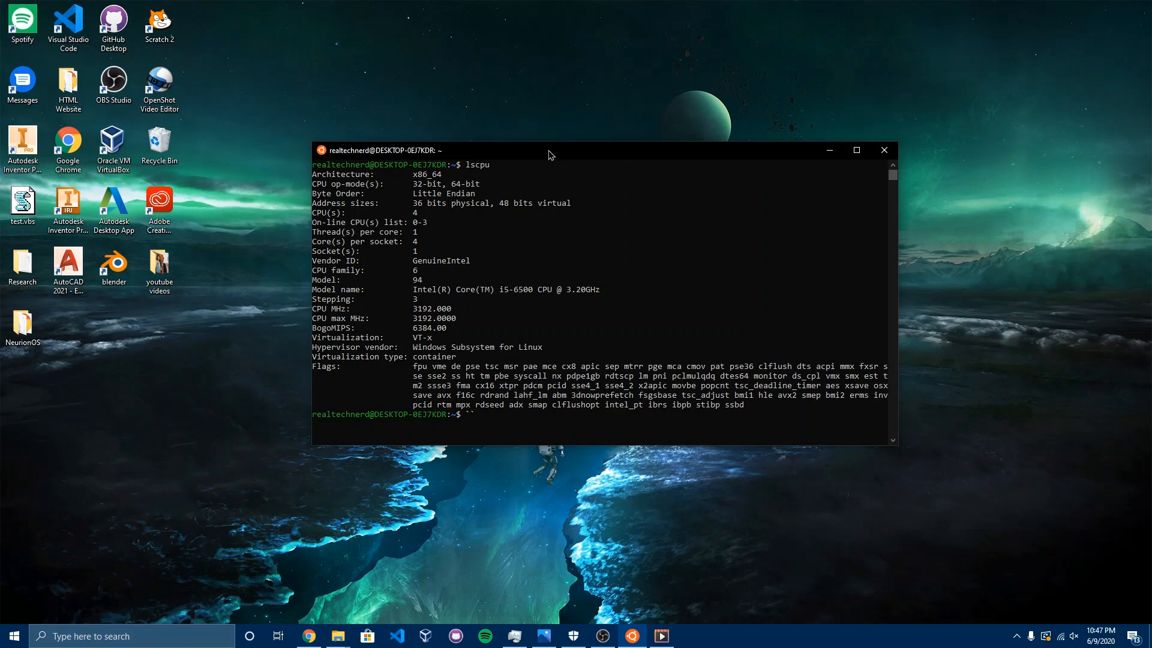
pyautogui.moveTo(537, 162)
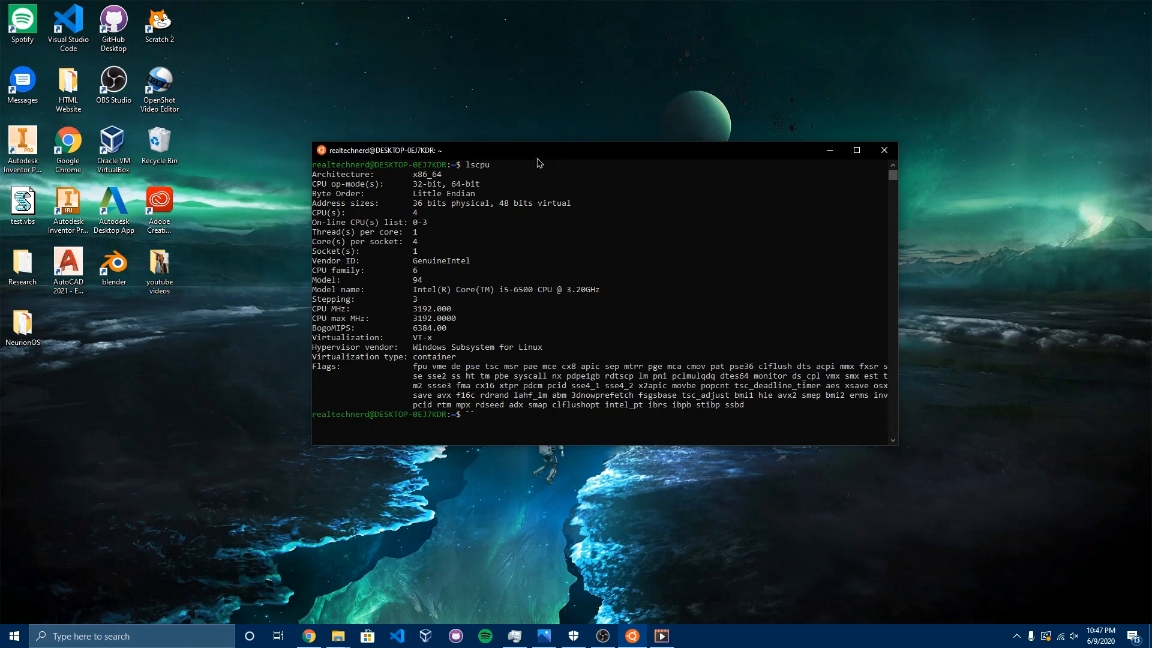